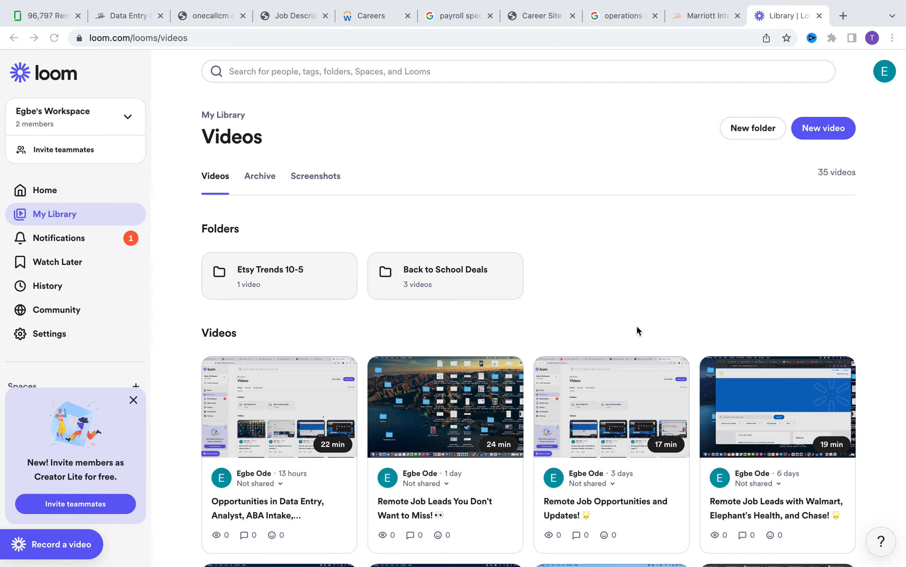
# Switch to the Marriott Data Entry Clerk - National Group Sales tab
pyautogui.click(124, 16)
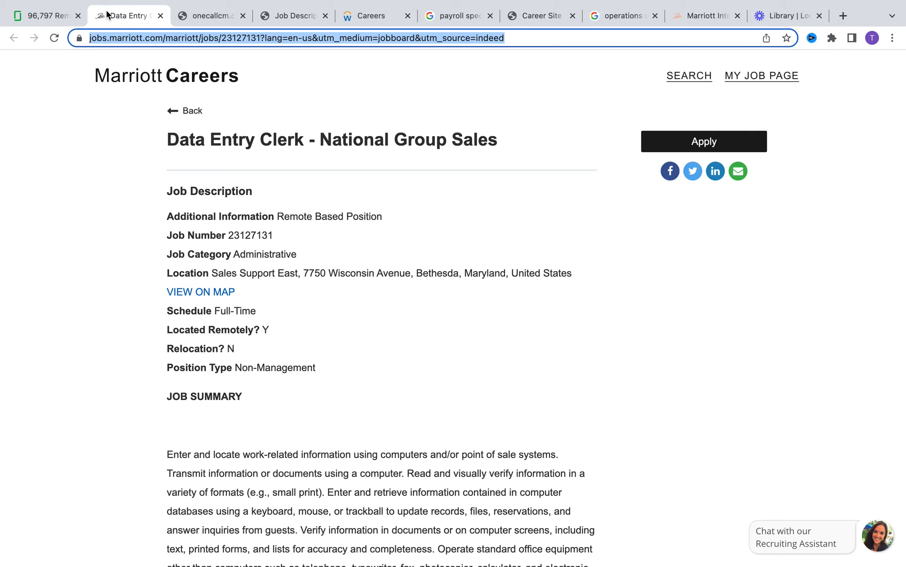
pyautogui.moveTo(200, 292)
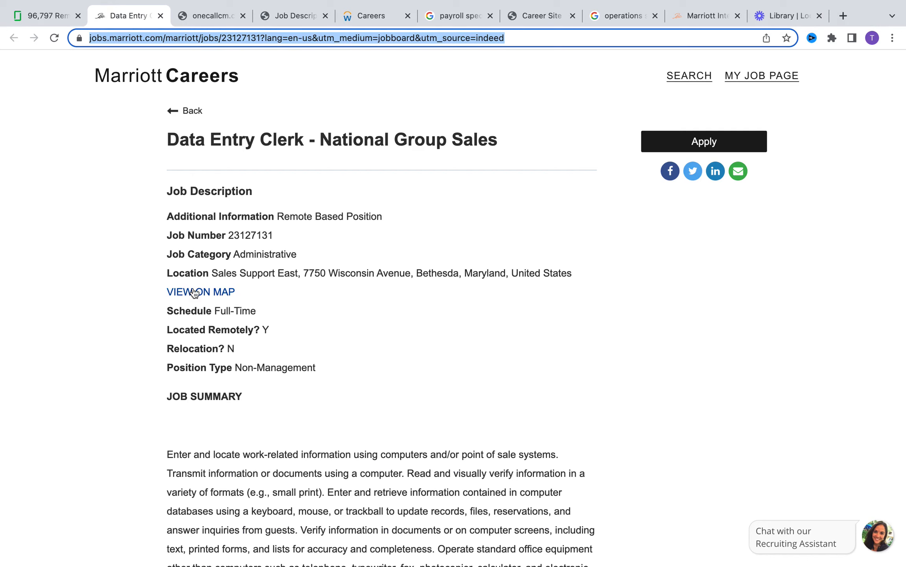
pyautogui.moveTo(282, 335)
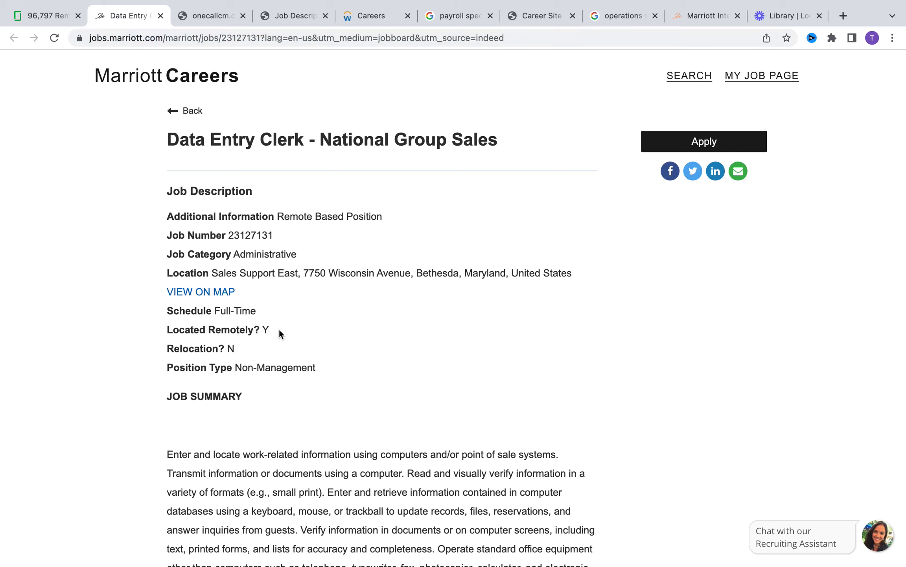
pyautogui.scroll(-3)
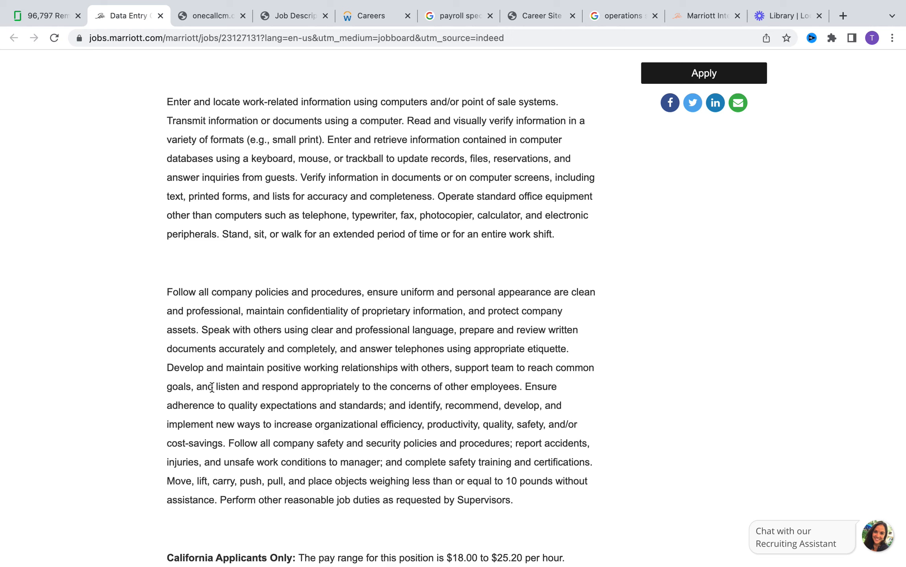
pyautogui.moveTo(363, 260)
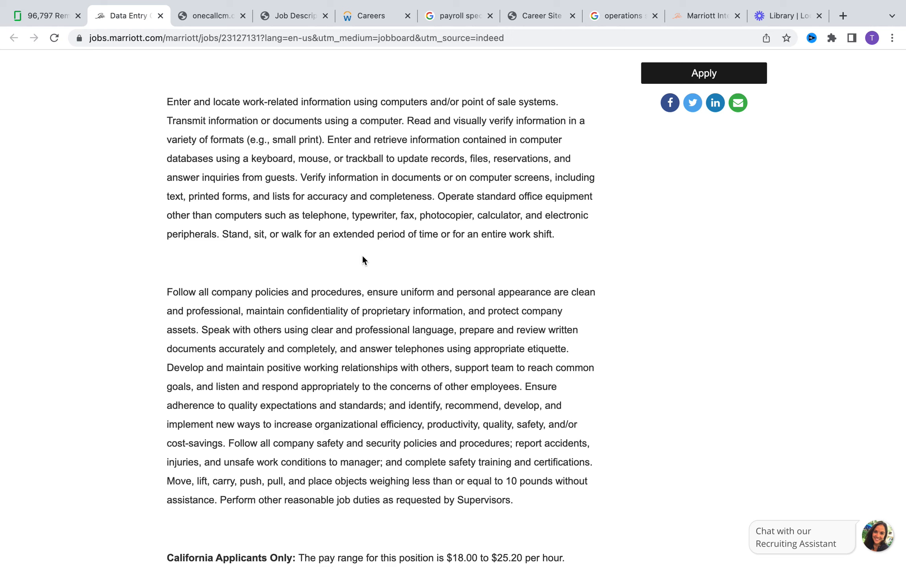
pyautogui.scroll(3)
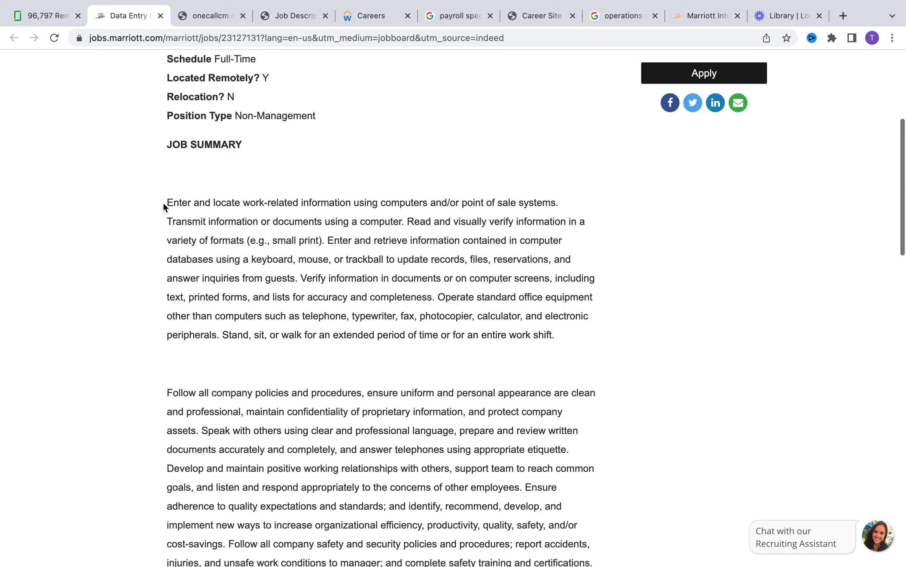
pyautogui.moveTo(323, 295)
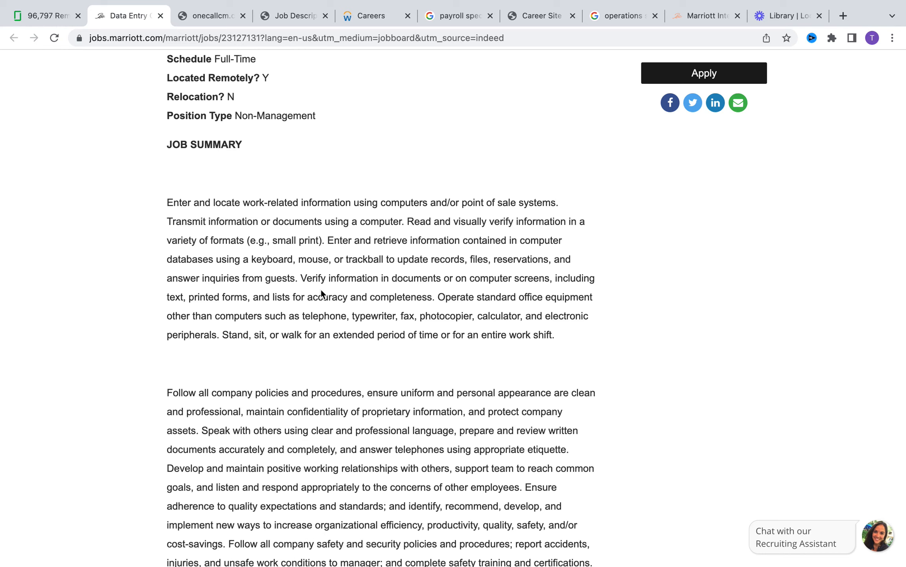
pyautogui.moveTo(419, 255)
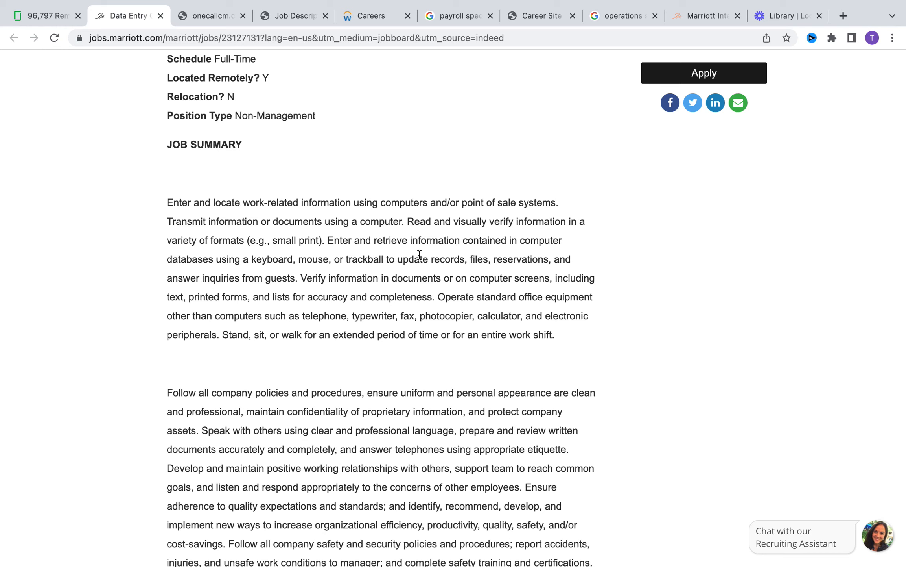
pyautogui.moveTo(464, 335)
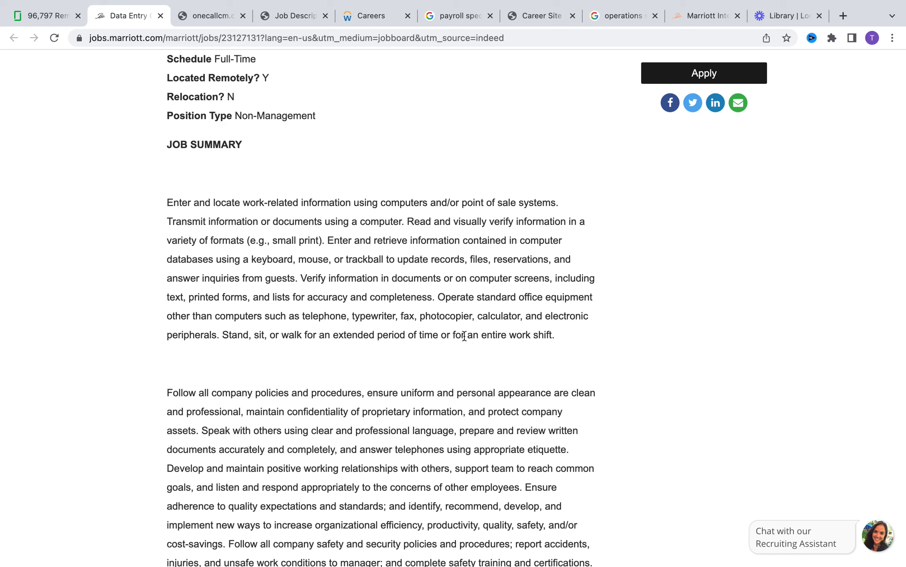
pyautogui.moveTo(442, 328)
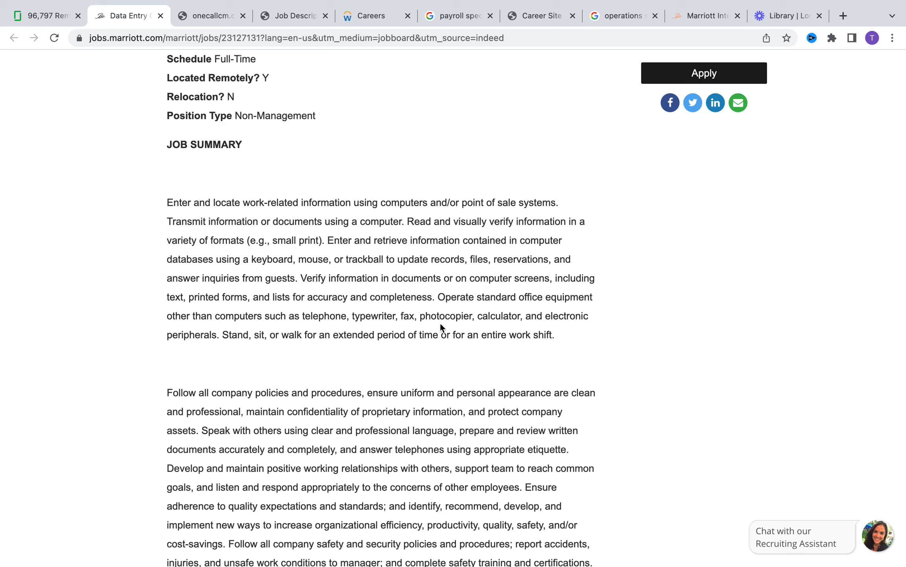
pyautogui.moveTo(245, 357)
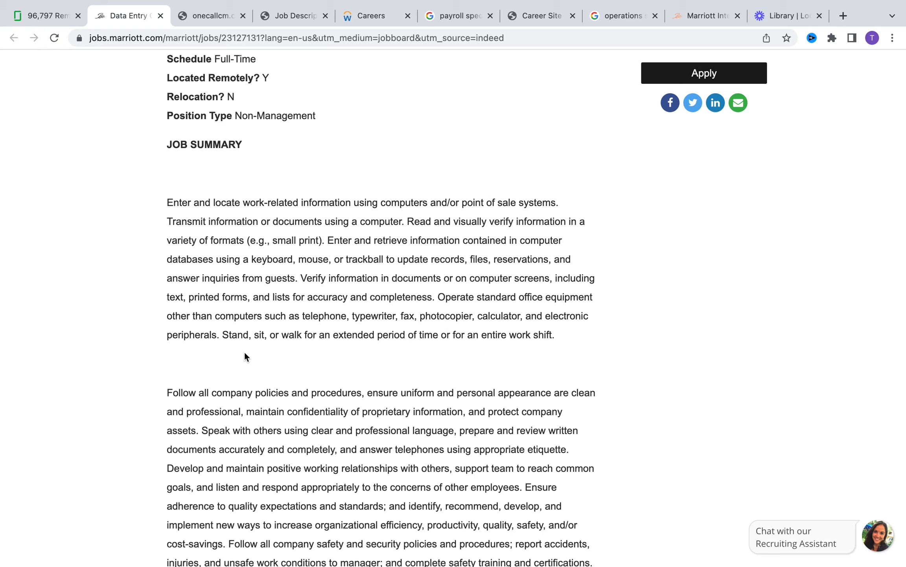
pyautogui.moveTo(232, 328)
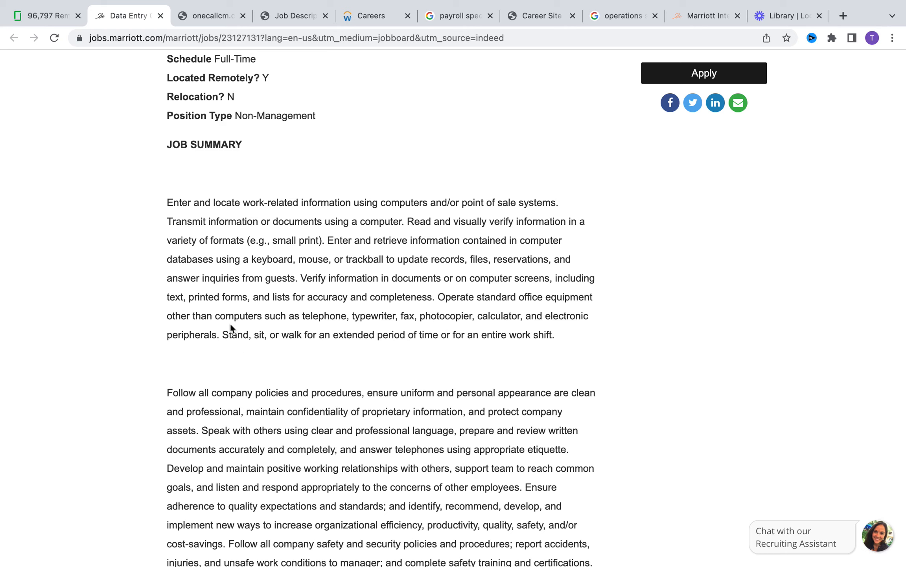
pyautogui.moveTo(347, 217)
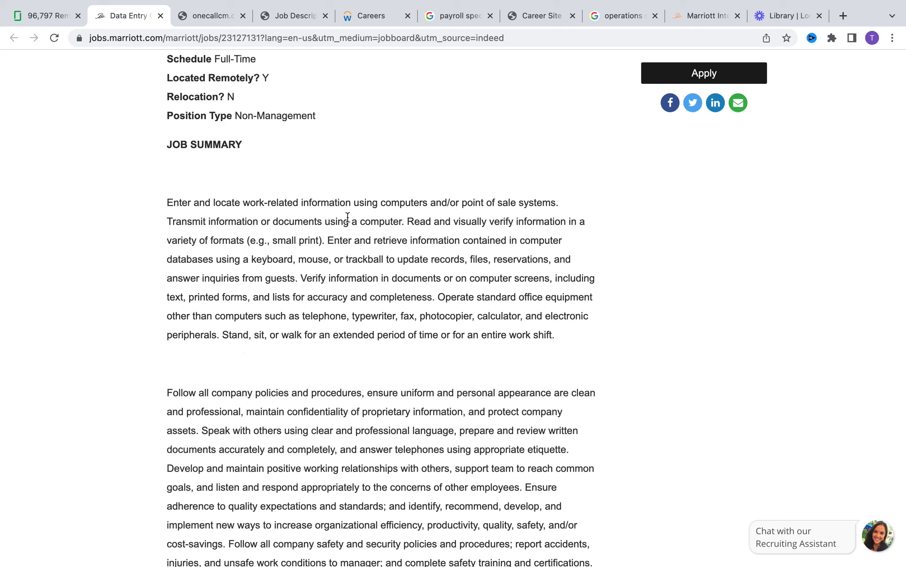
pyautogui.moveTo(378, 293)
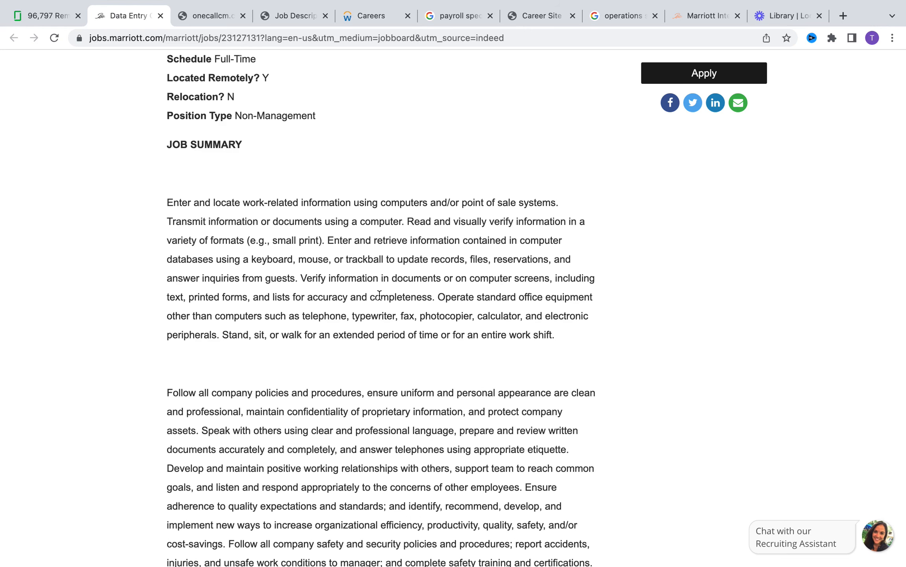
pyautogui.moveTo(509, 174)
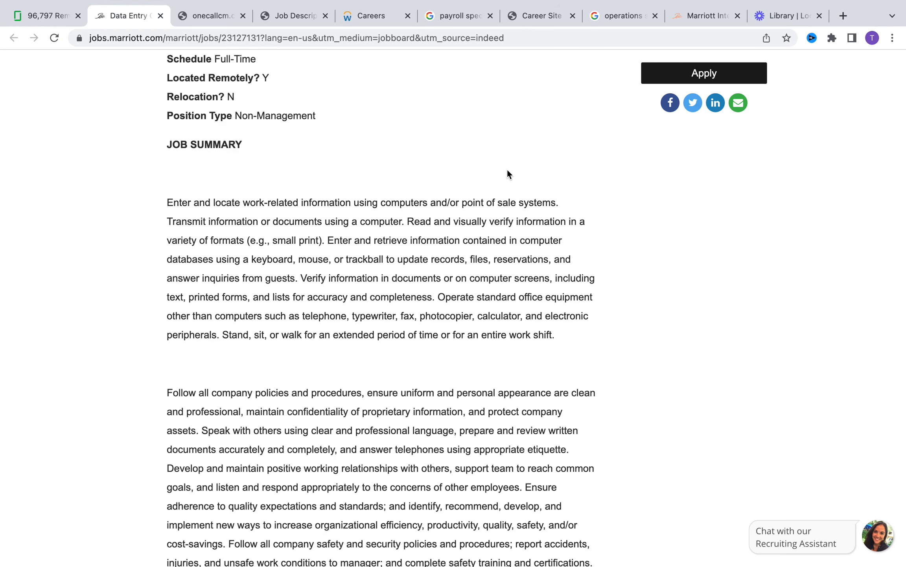
pyautogui.scroll(-3)
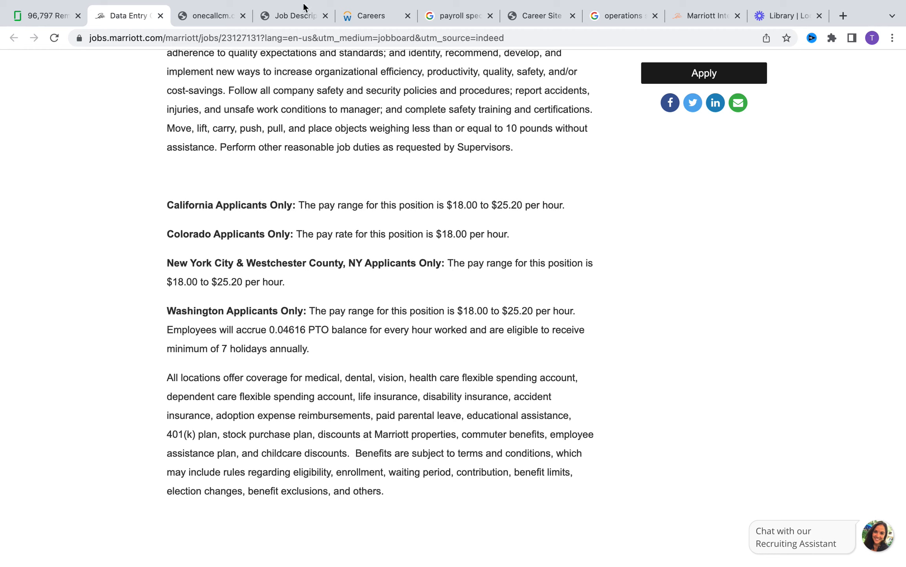
pyautogui.moveTo(294, 233)
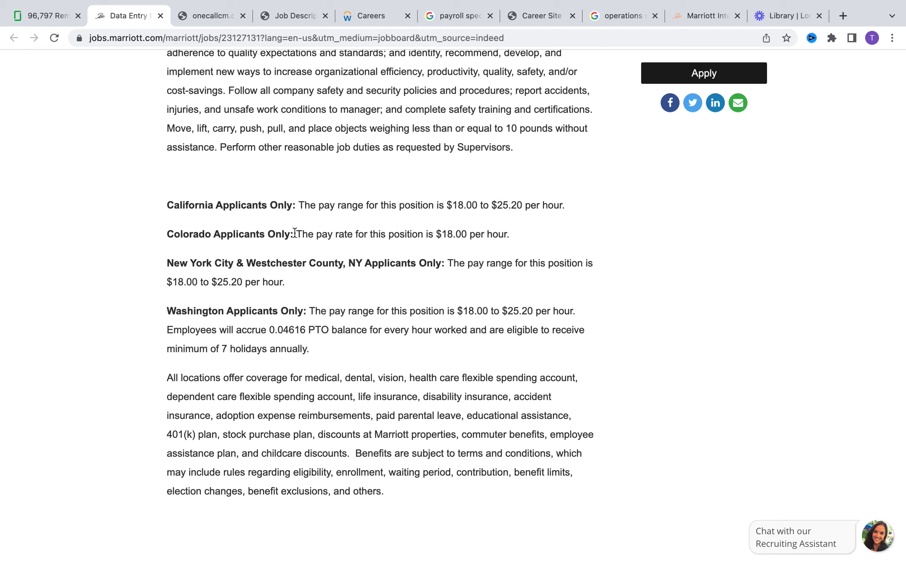
pyautogui.moveTo(547, 260)
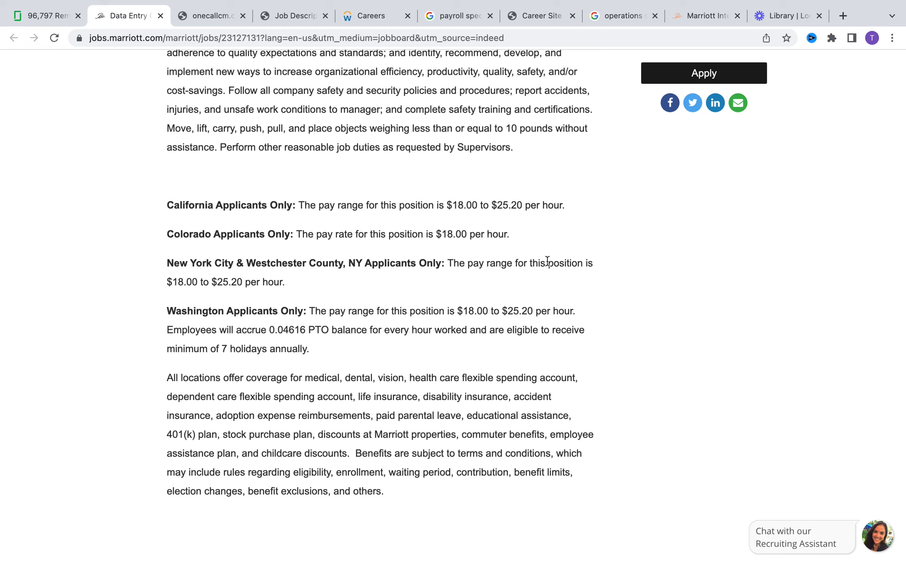
pyautogui.moveTo(197, 260)
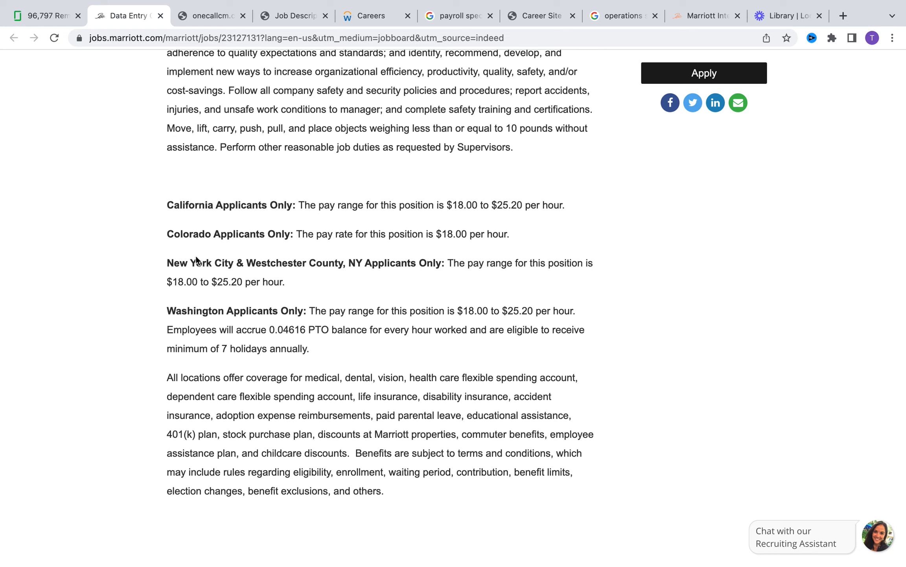
pyautogui.moveTo(490, 245)
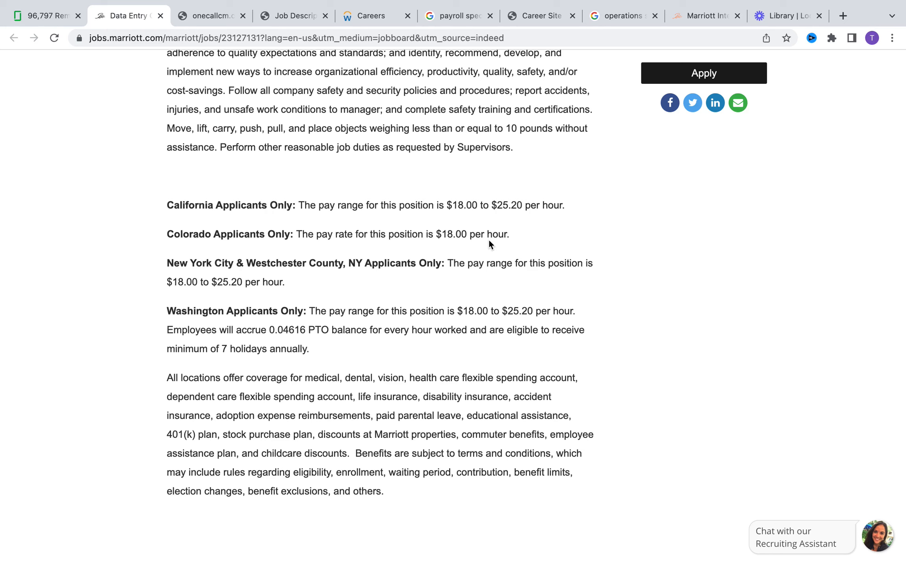
pyautogui.moveTo(328, 484)
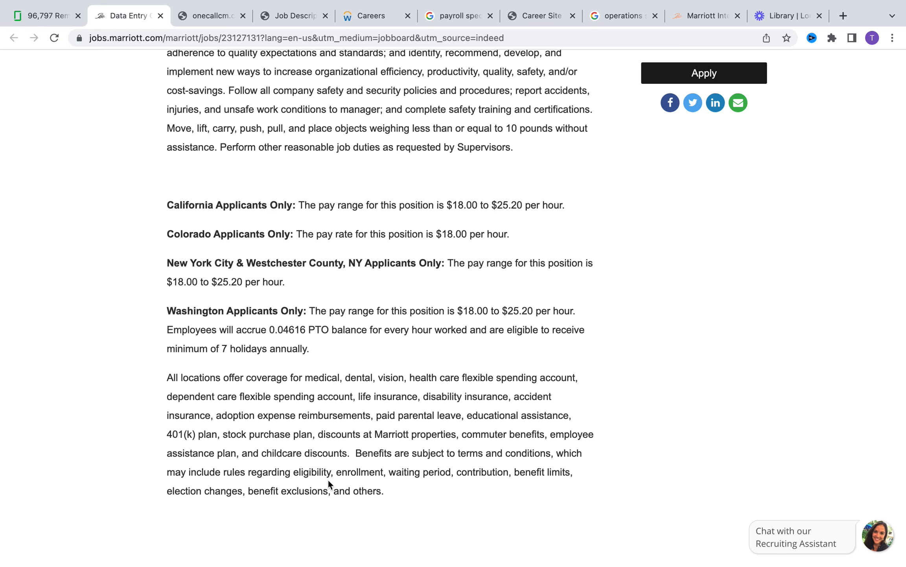
pyautogui.scroll(3)
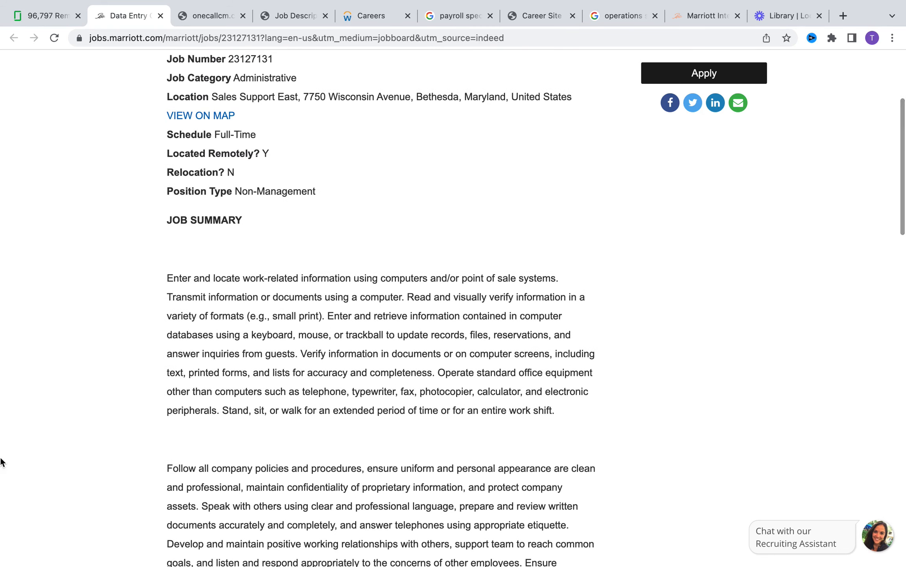
pyautogui.moveTo(334, 213)
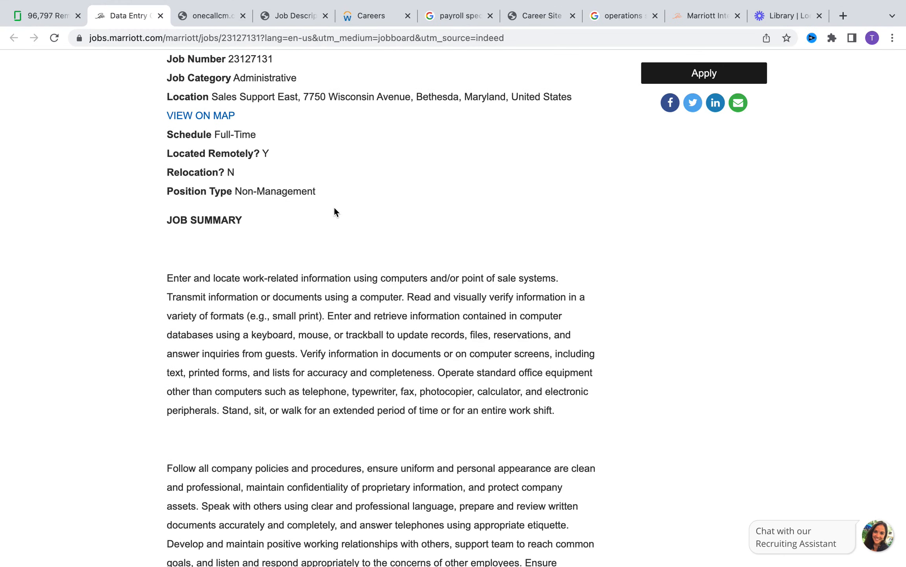
pyautogui.click(292, 15)
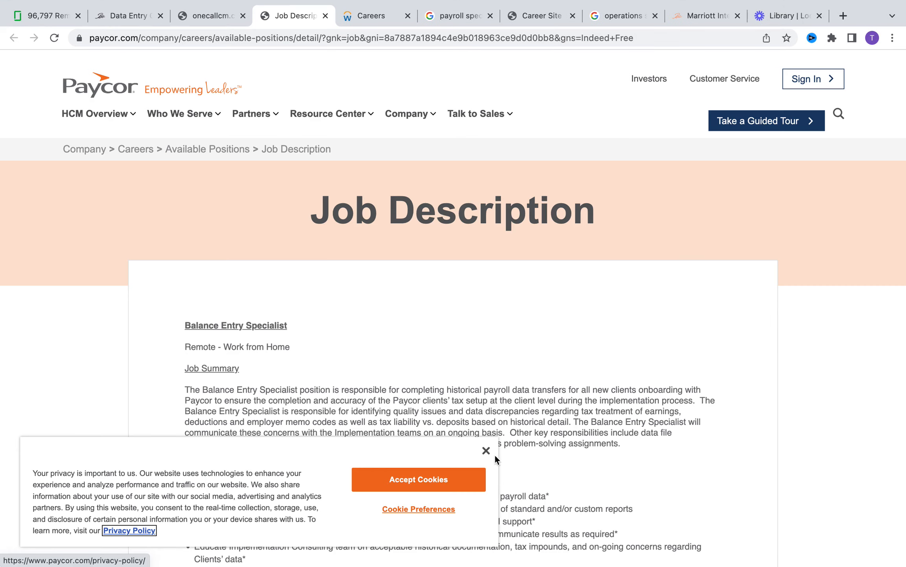
pyautogui.click(486, 450)
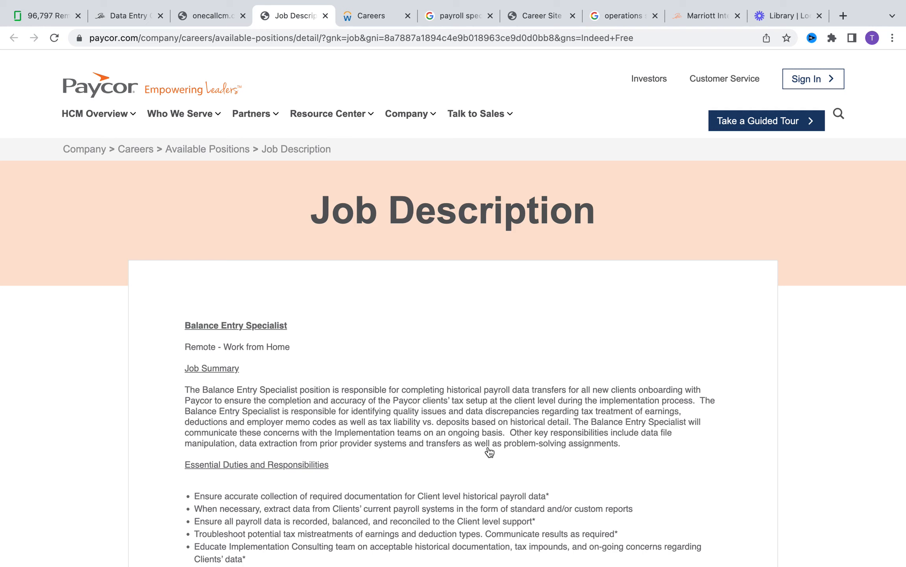
pyautogui.moveTo(374, 479)
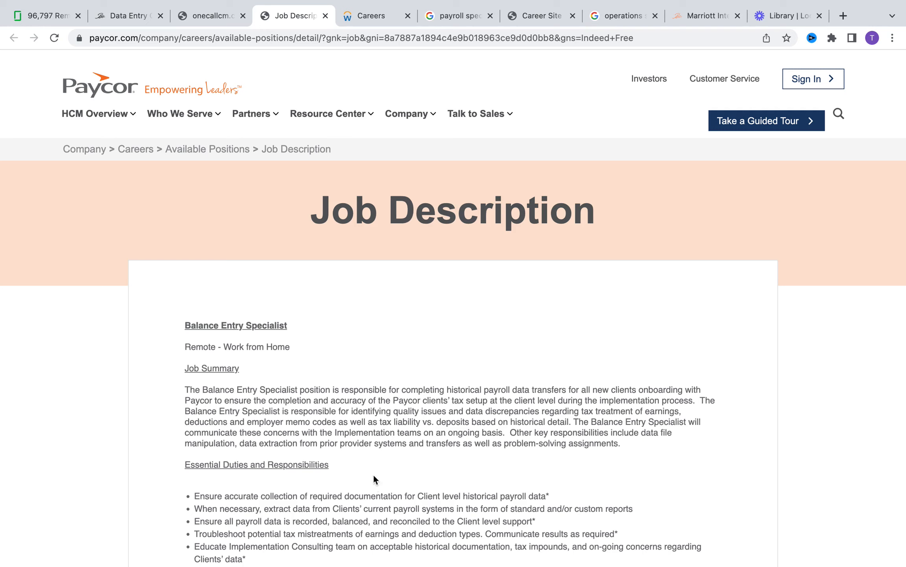
pyautogui.moveTo(474, 314)
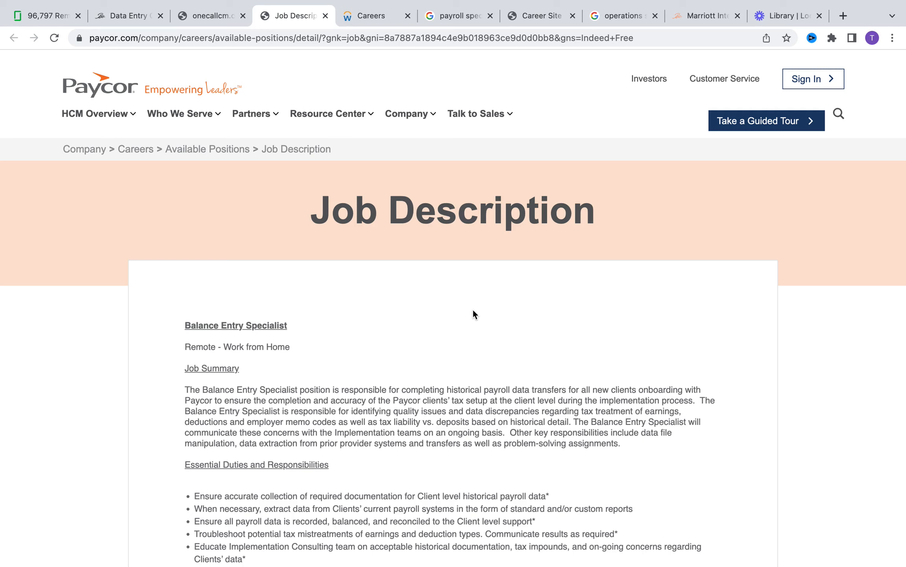
pyautogui.moveTo(273, 431)
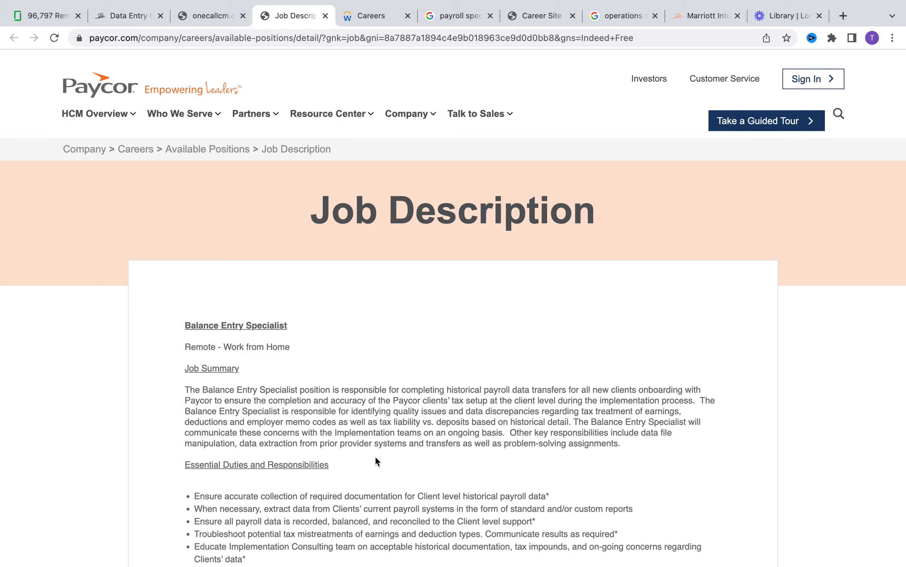
# Scroll to the Requirements list, including advanced Excel skills, and Total Rewards benefits
pyautogui.scroll(-3)
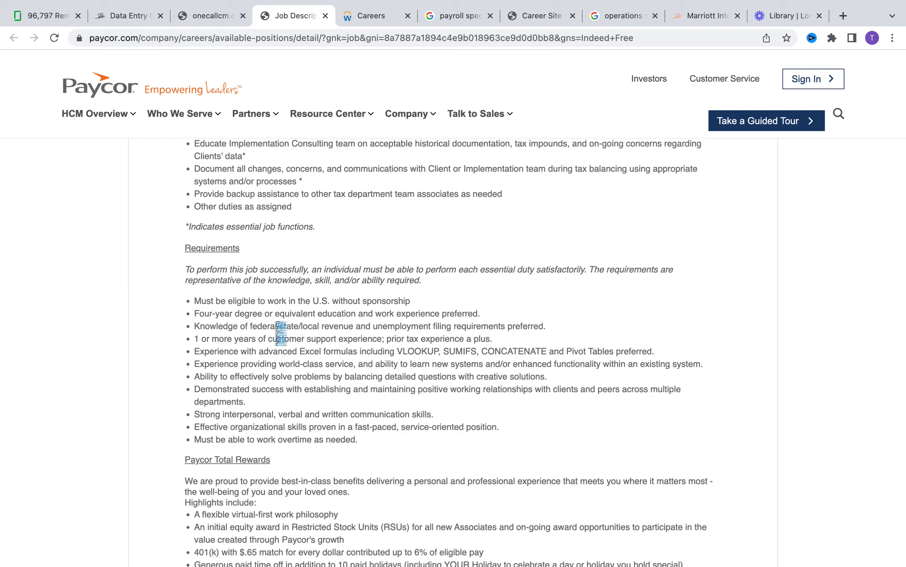
pyautogui.moveTo(387, 323)
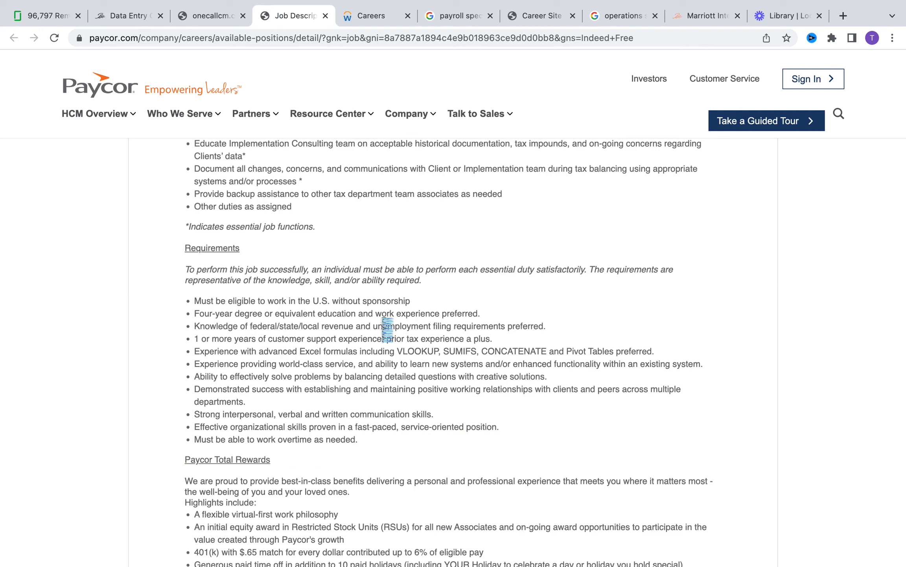
pyautogui.moveTo(468, 333)
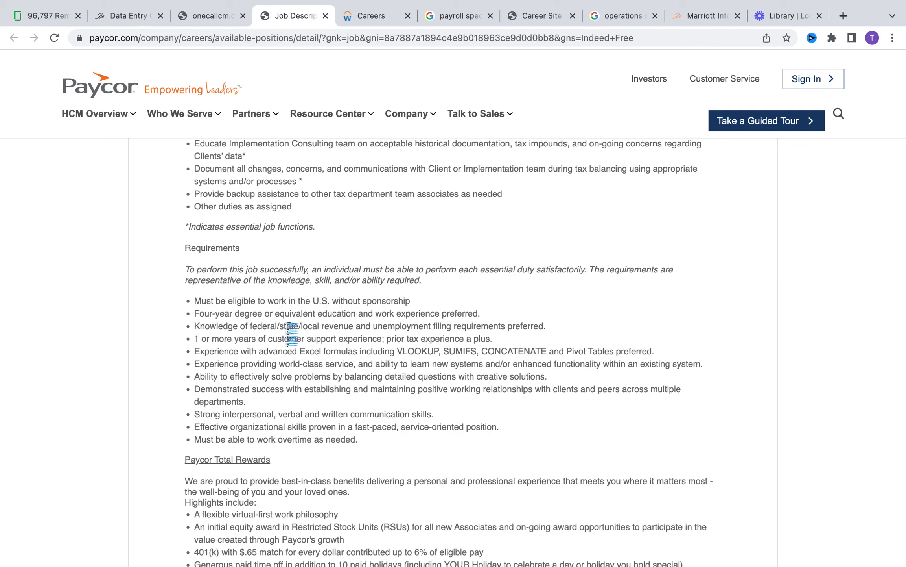
pyautogui.moveTo(260, 338)
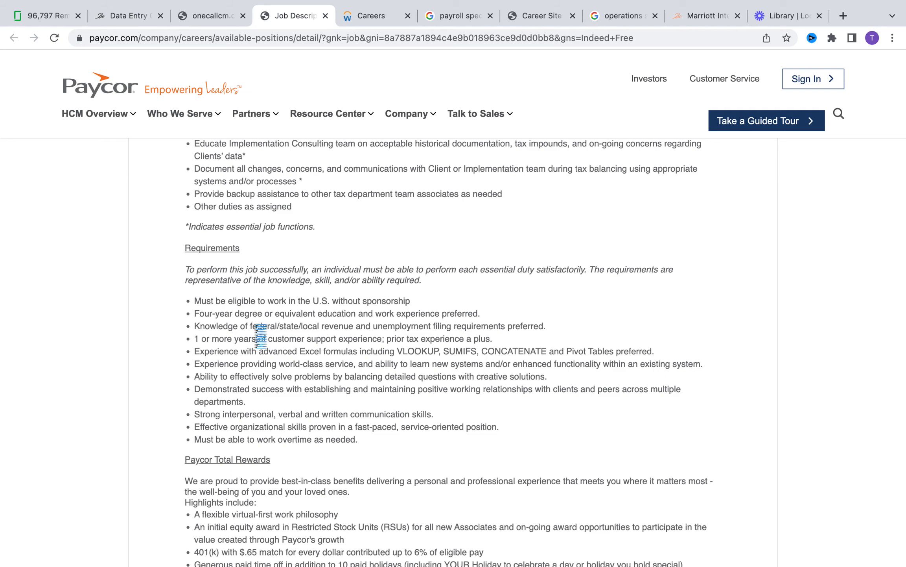
# Switch to the 'paycor balance entry specialist salary' search showing about $57,344 average
pyautogui.click(341, 15)
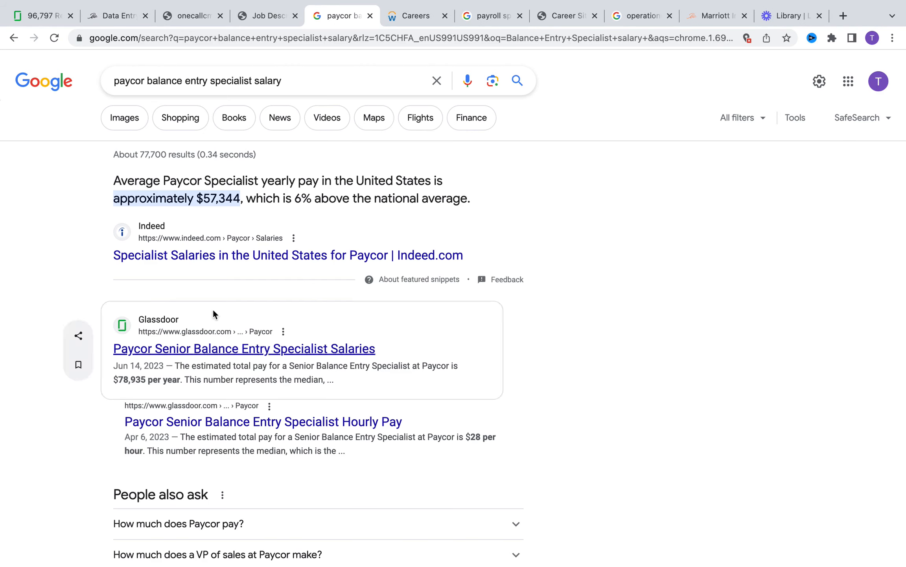
pyautogui.moveTo(192, 302)
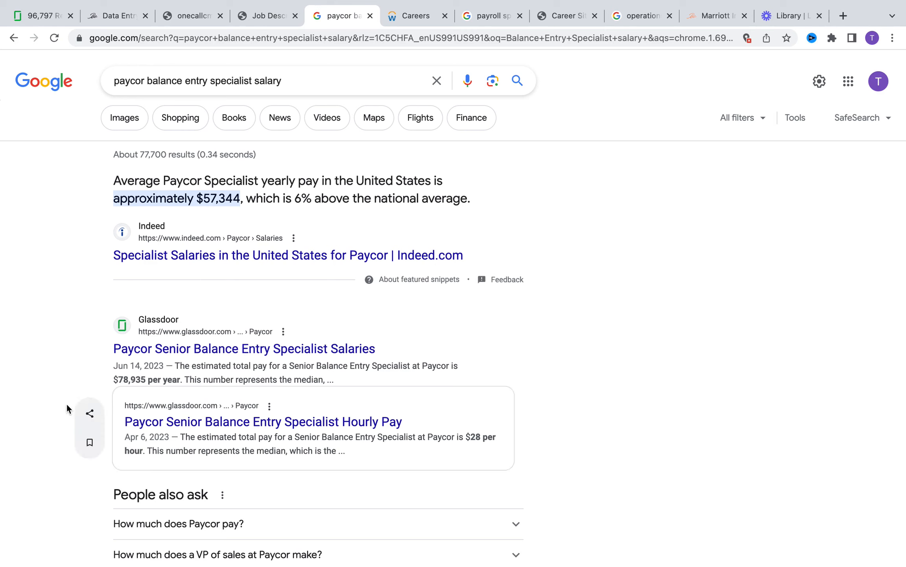
pyautogui.moveTo(224, 393)
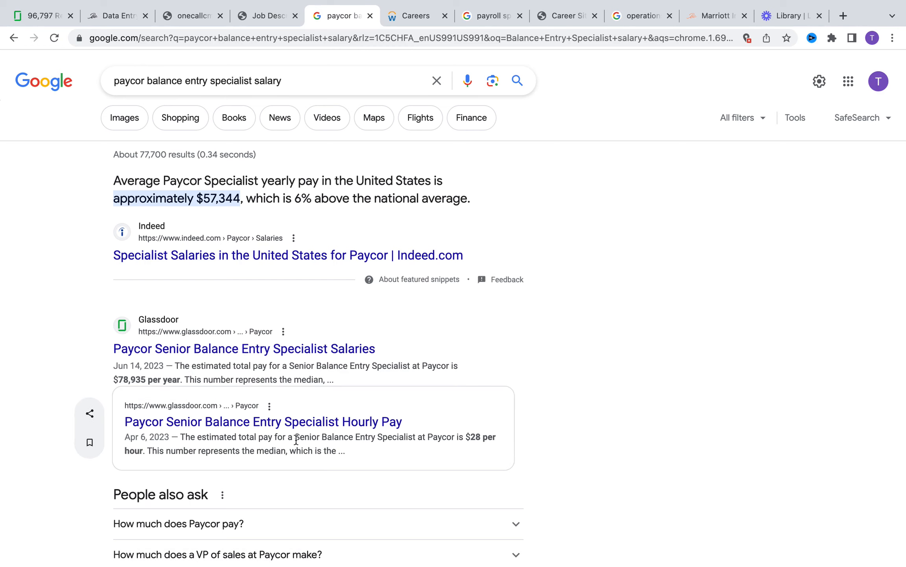
pyautogui.moveTo(249, 181)
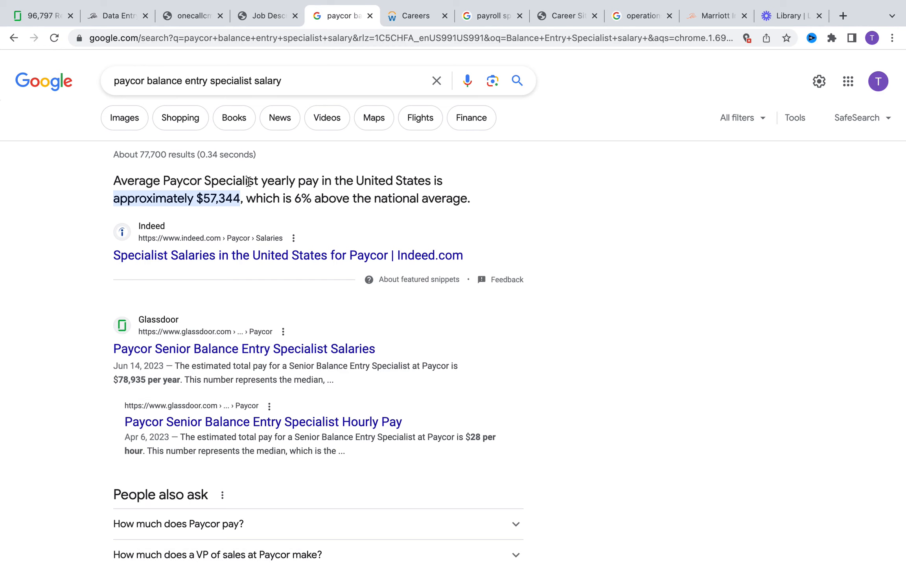
pyautogui.moveTo(337, 271)
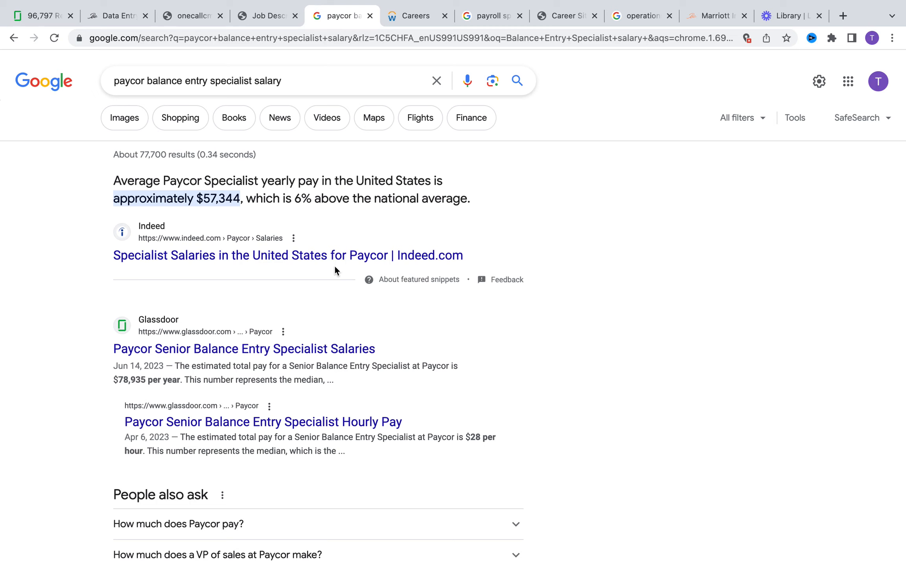
pyautogui.moveTo(257, 554)
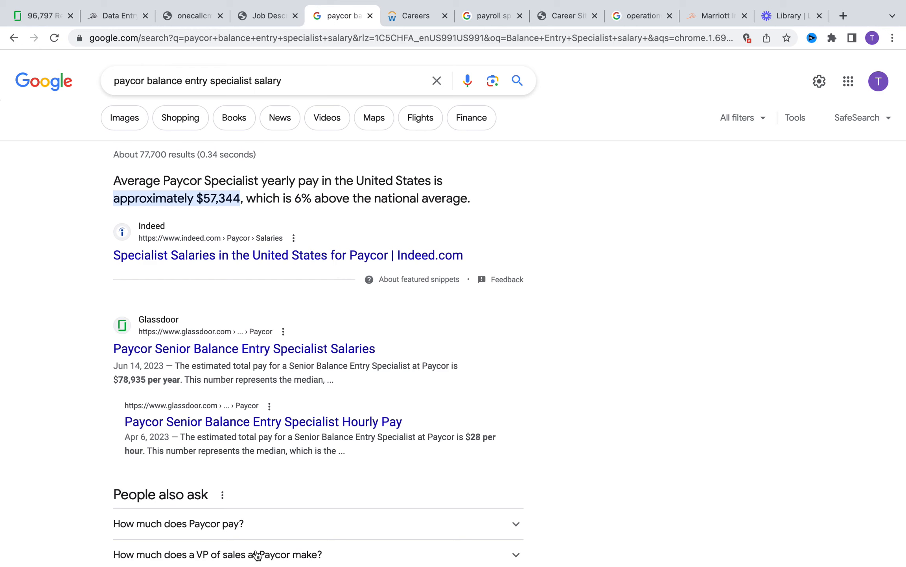
pyautogui.moveTo(468, 480)
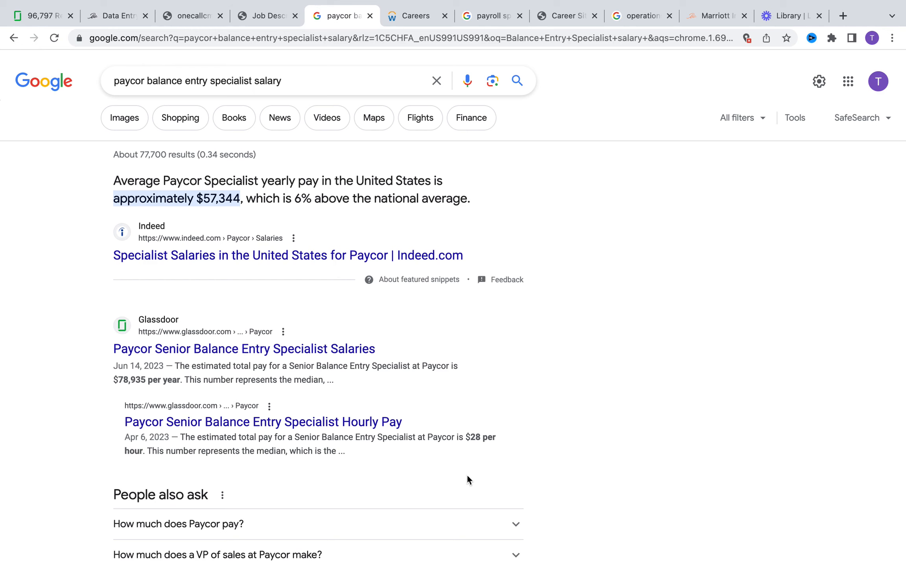
pyautogui.moveTo(376, 478)
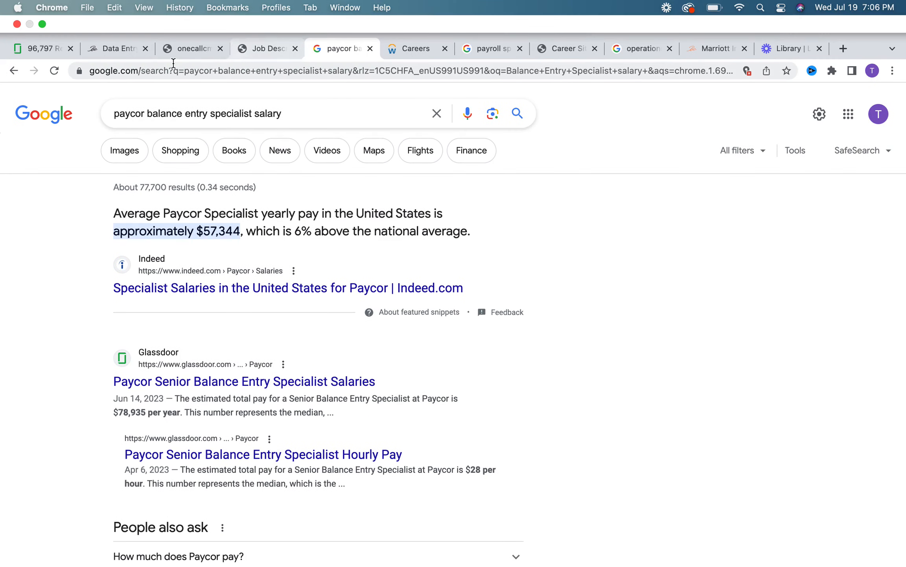
# Open the OneSource Virtual Payroll Specialist I posting and scroll to its Position Summary
pyautogui.click(414, 48)
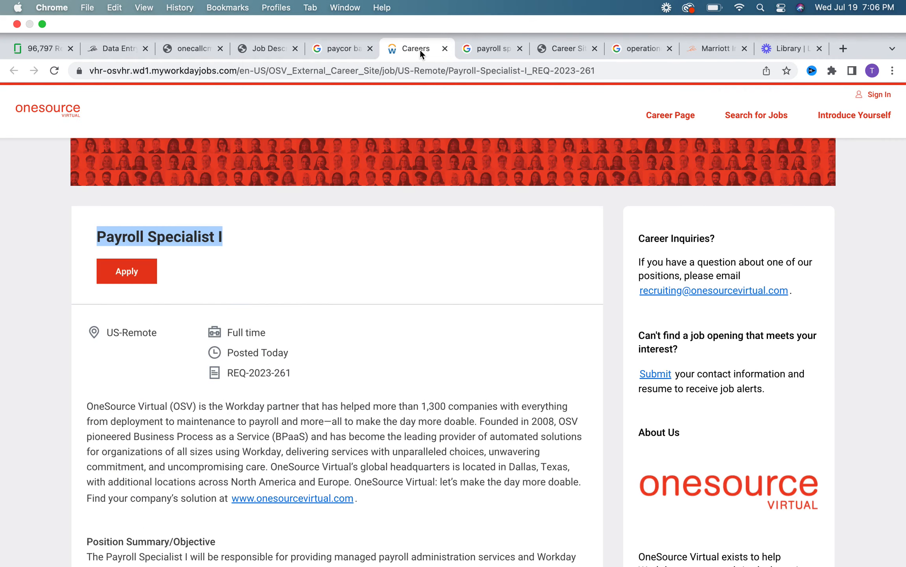
pyautogui.scroll(3)
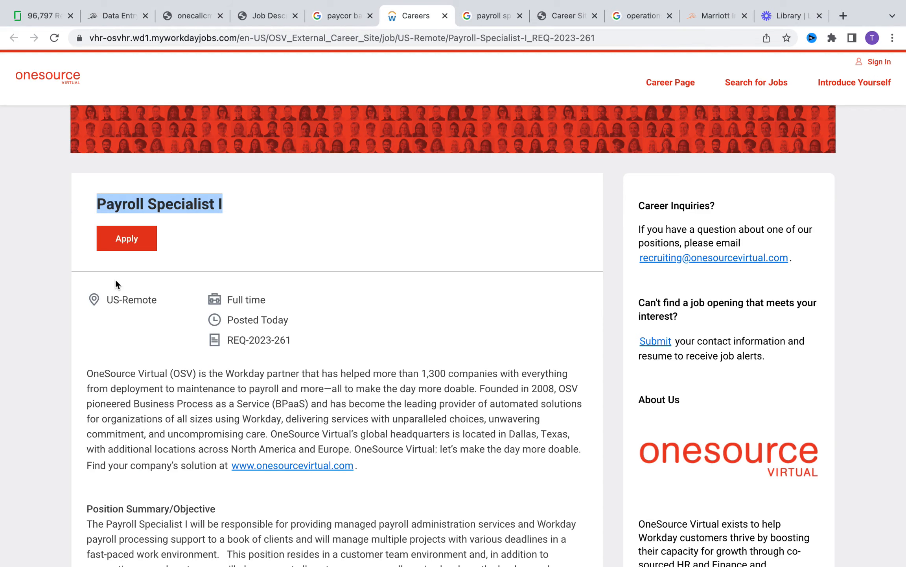
pyautogui.scroll(-3)
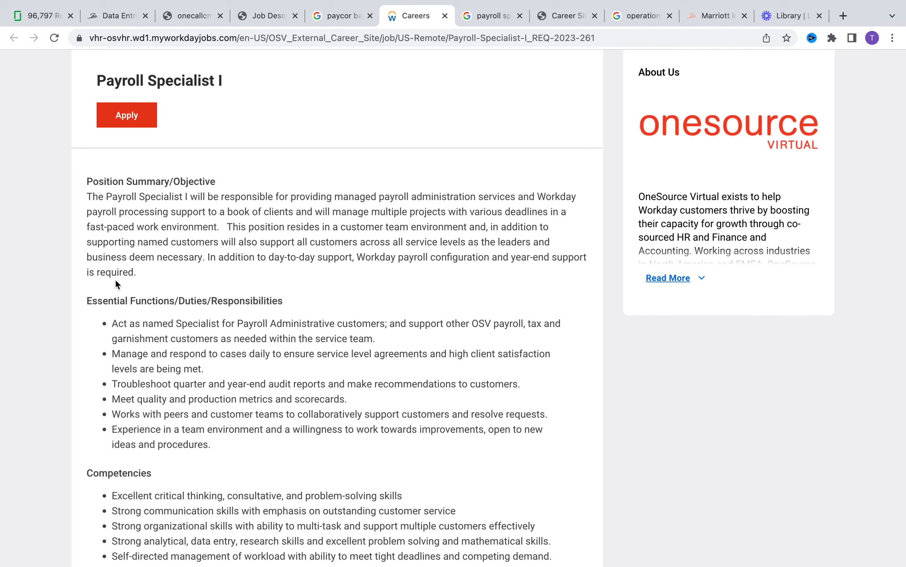
pyautogui.moveTo(2, 318)
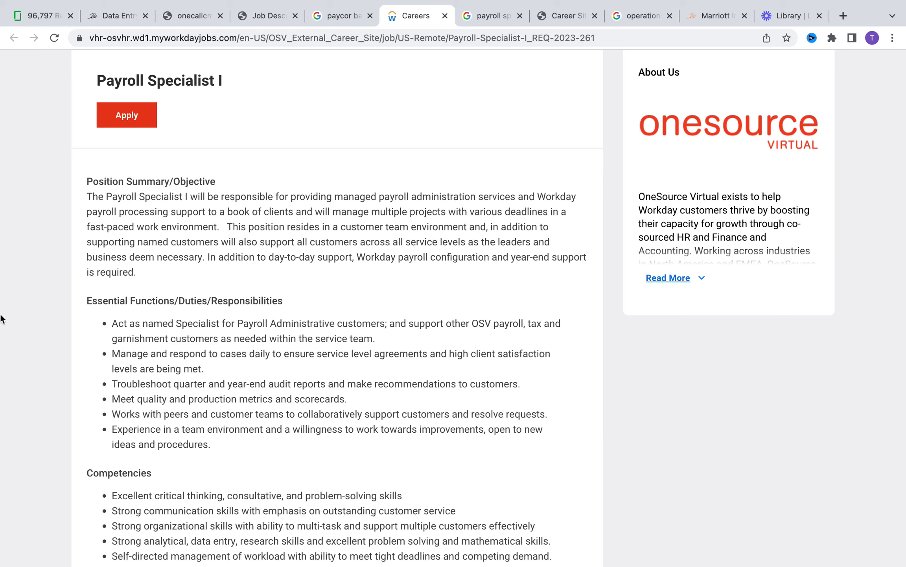
pyautogui.moveTo(325, 363)
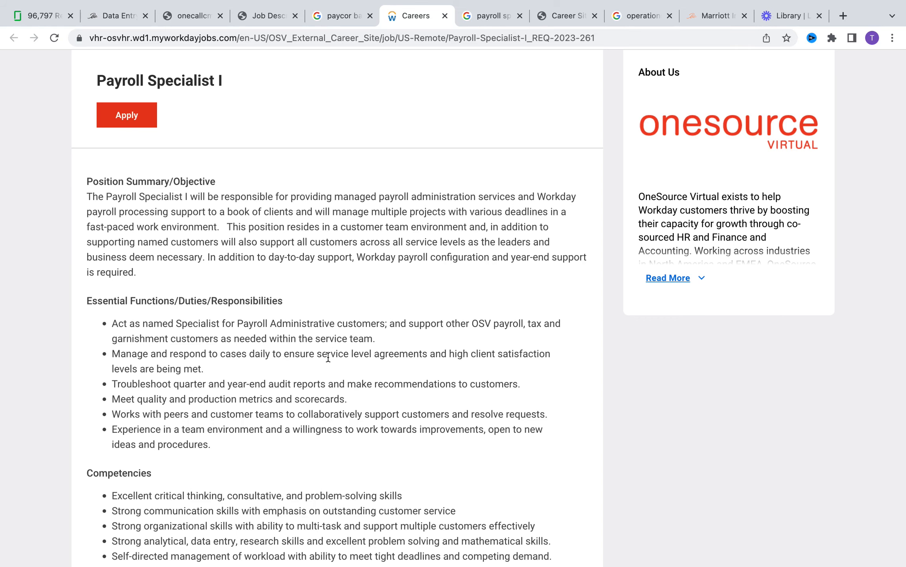
# Scroll to the Qualifications and Experience list, including 3+ years of payroll experience
pyautogui.scroll(-3)
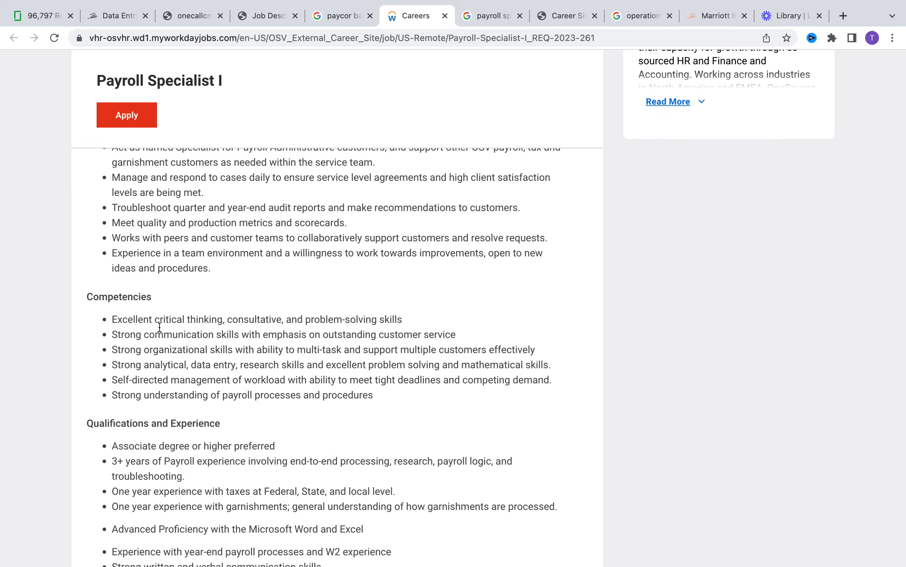
pyautogui.moveTo(210, 513)
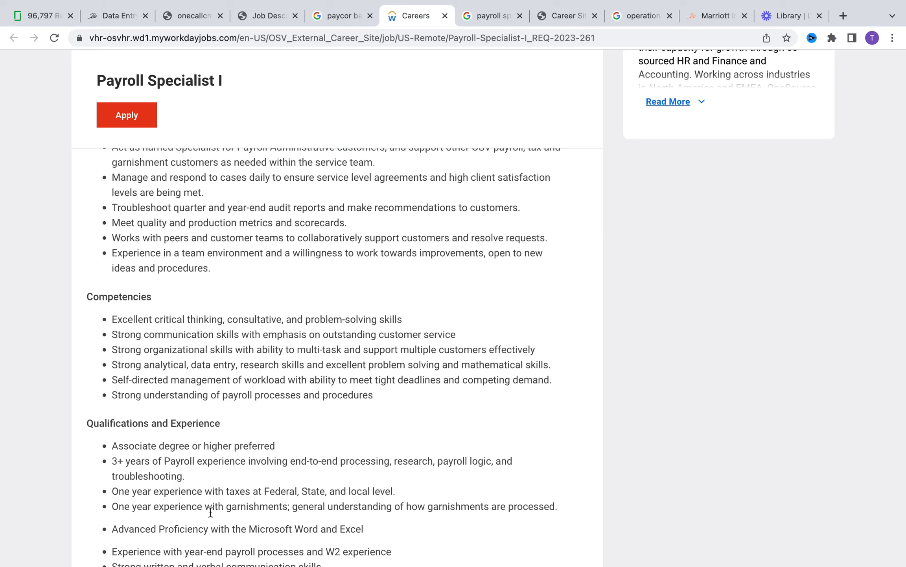
pyautogui.moveTo(226, 346)
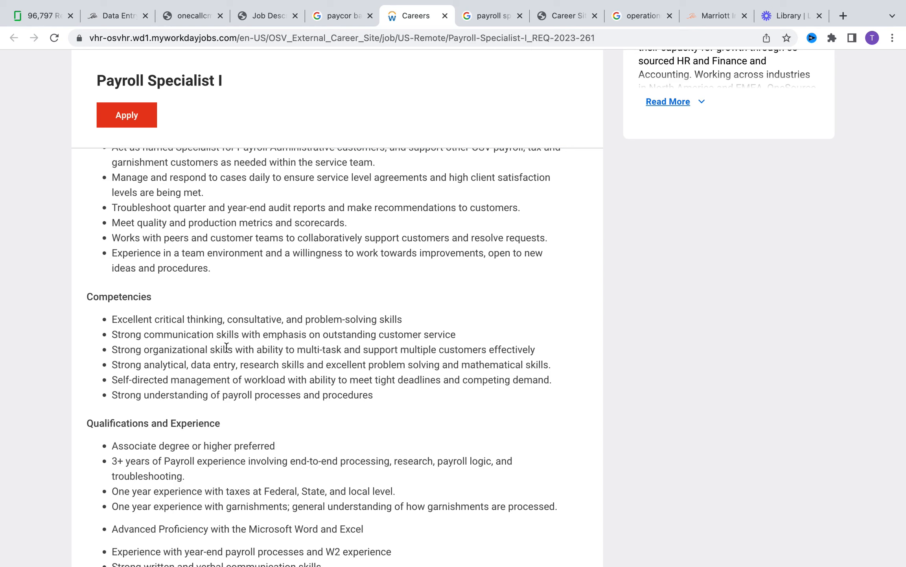
pyautogui.moveTo(245, 509)
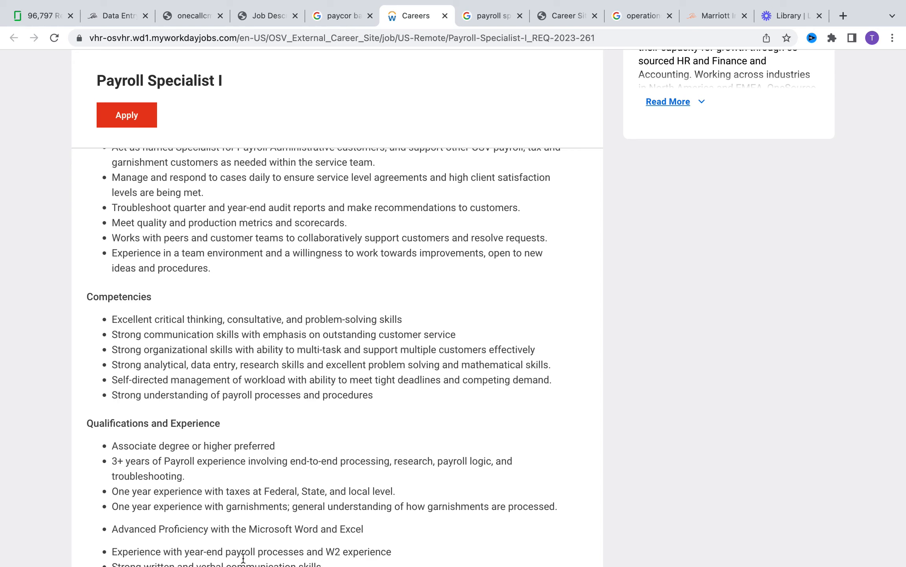
pyautogui.moveTo(281, 507)
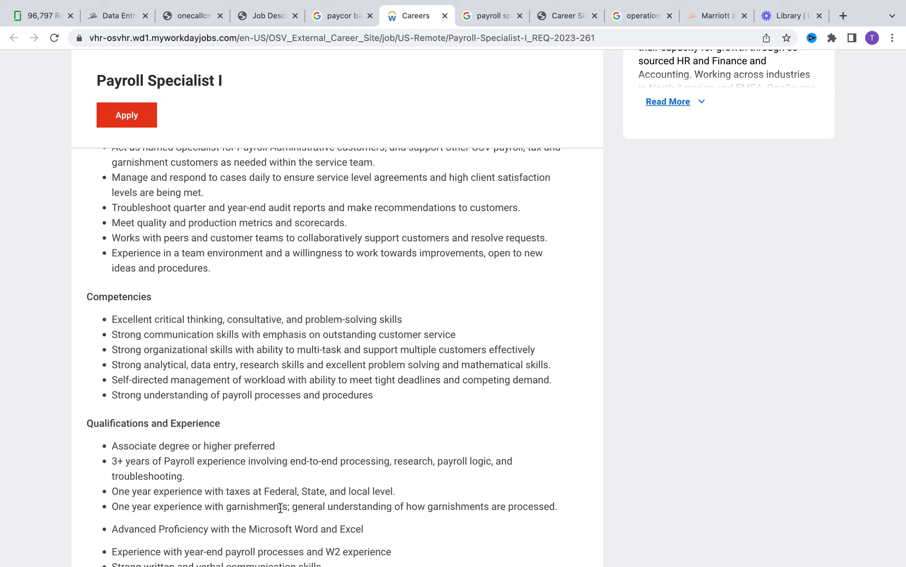
pyautogui.moveTo(418, 544)
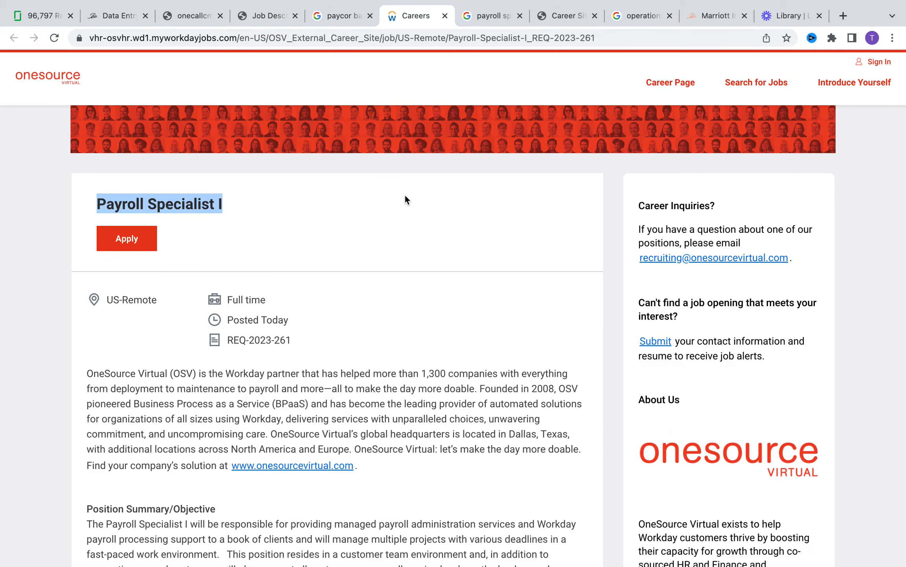
# Switch to the 'payroll specialist' search listing OneSource Virtual pay around $48,460/yr
pyautogui.click(491, 16)
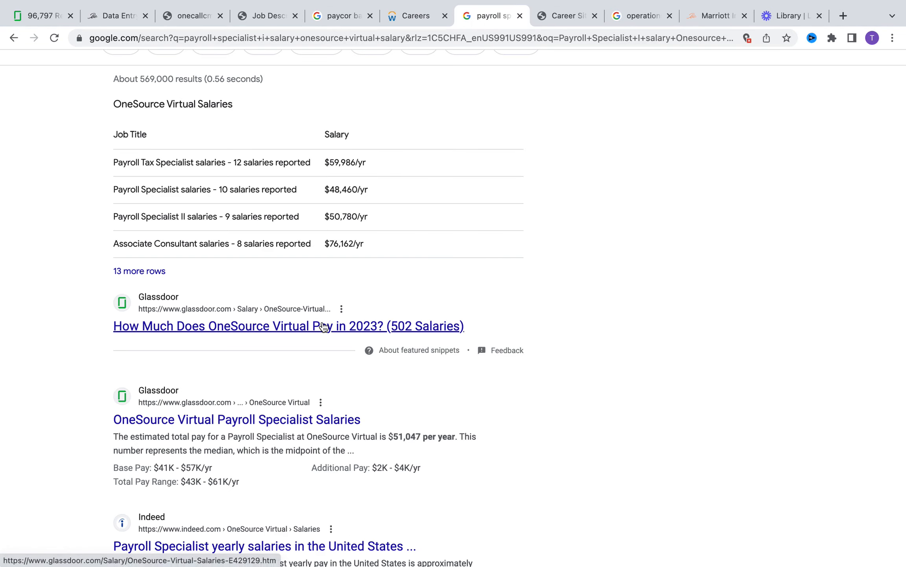
pyautogui.moveTo(353, 165)
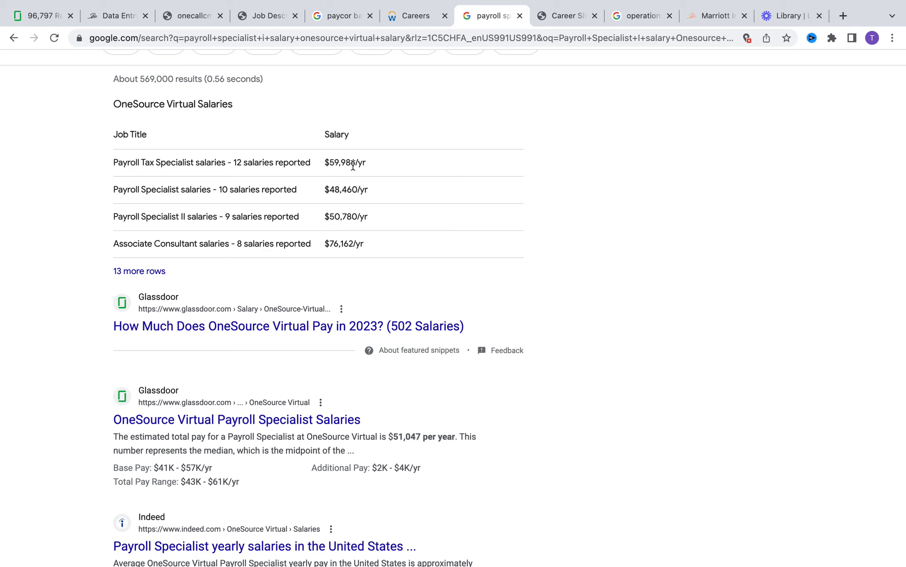
pyautogui.moveTo(338, 207)
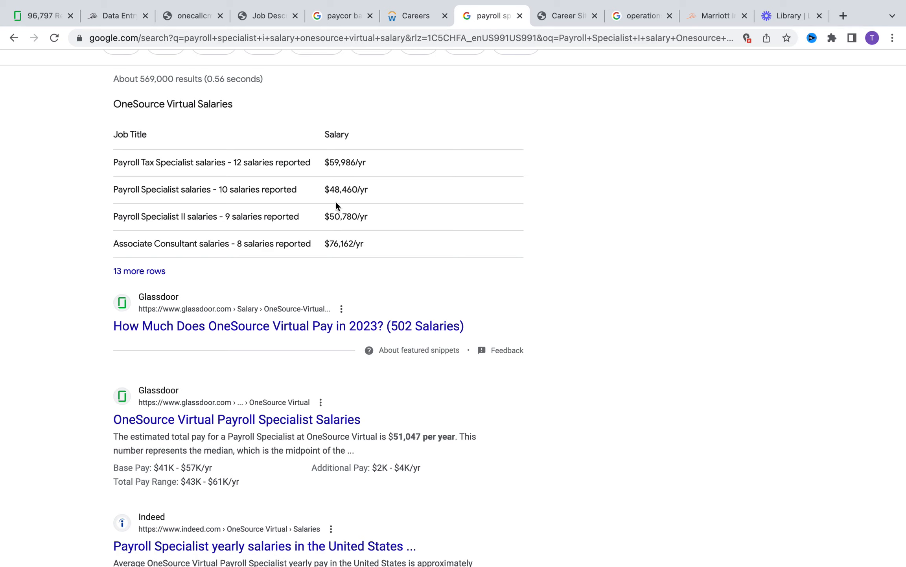
pyautogui.moveTo(354, 208)
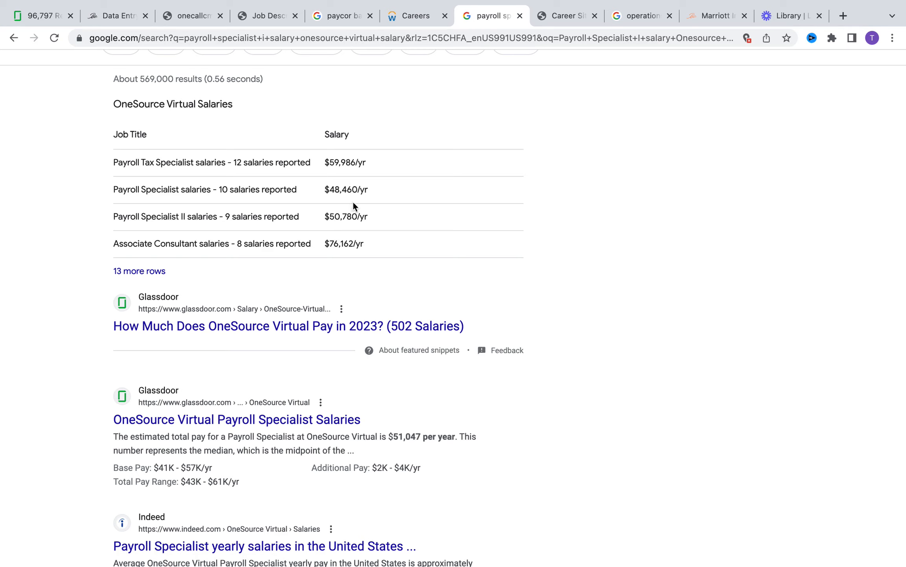
pyautogui.moveTo(411, 121)
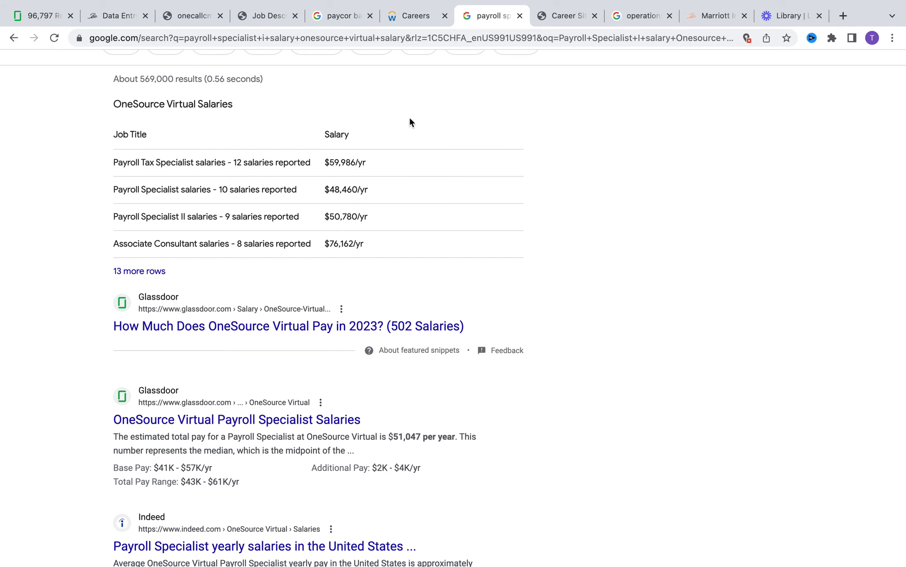
# Return to the Careers tab with the remote, full-time Payroll Specialist I posting
pyautogui.click(412, 16)
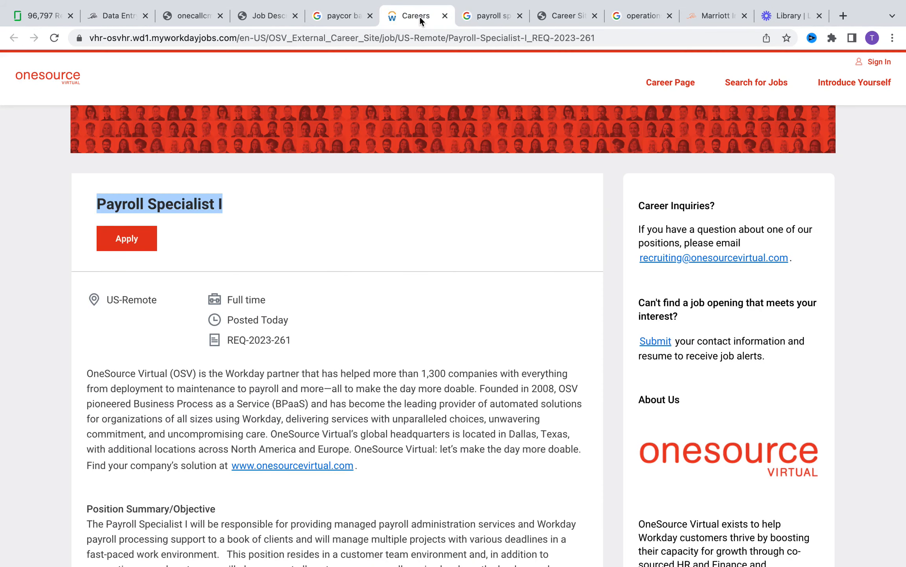
pyautogui.moveTo(295, 446)
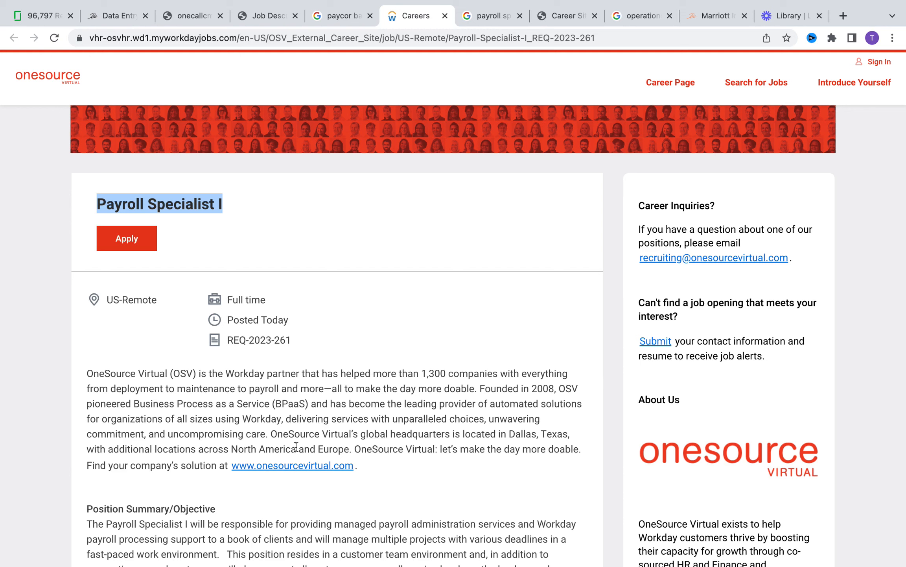
pyautogui.moveTo(347, 277)
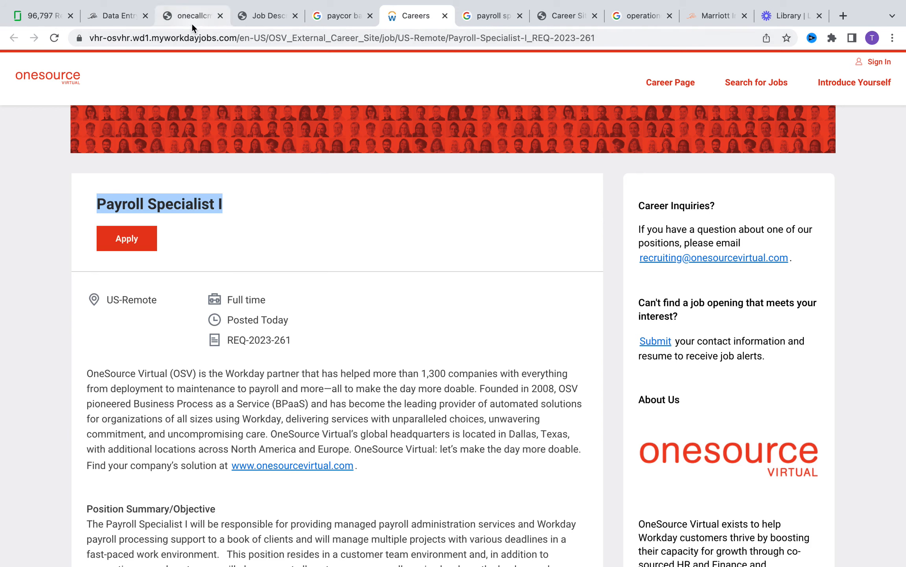
# Open One Call's Credentialing Coord I posting ($17.75–$26.7/hr) and scroll to Benefits Summary
pyautogui.click(191, 15)
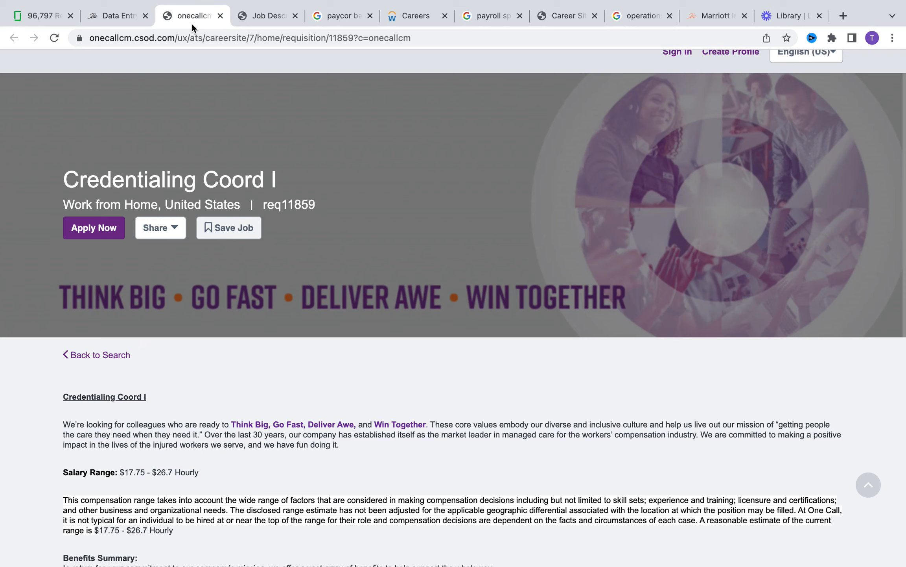
pyautogui.moveTo(231, 531)
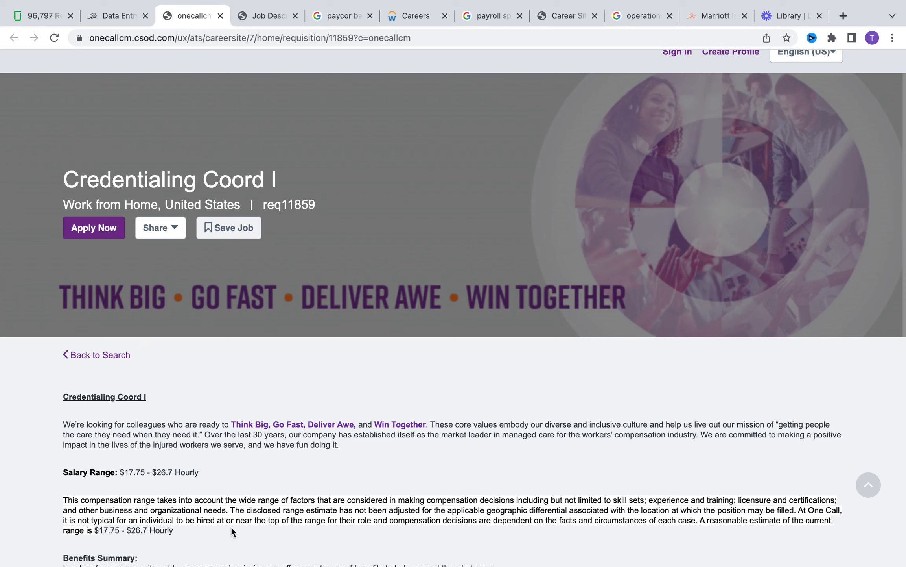
pyautogui.moveTo(78, 490)
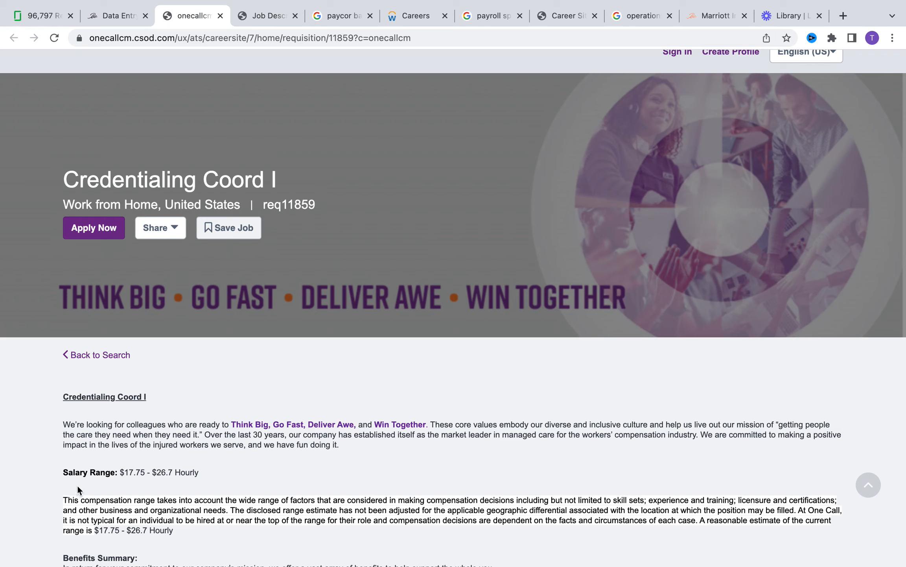
pyautogui.moveTo(139, 489)
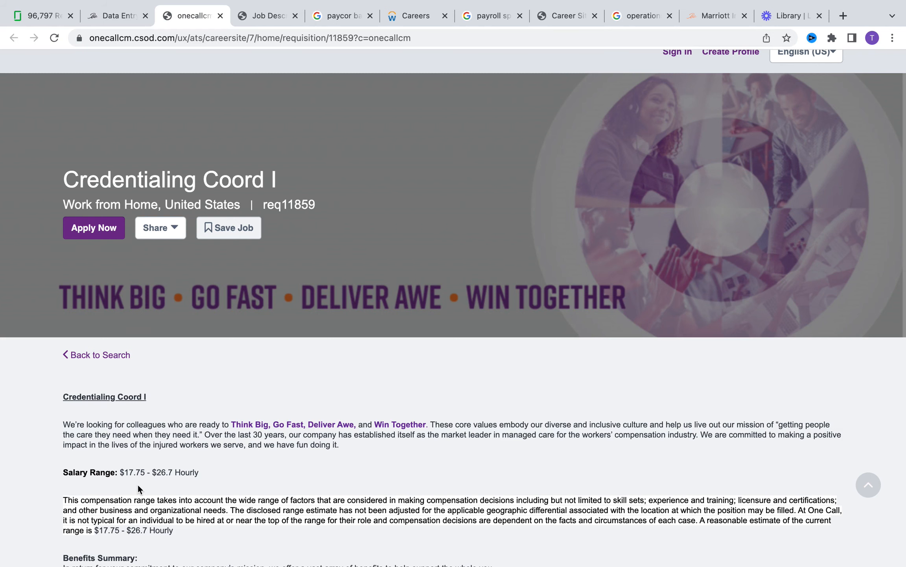
pyautogui.scroll(-3)
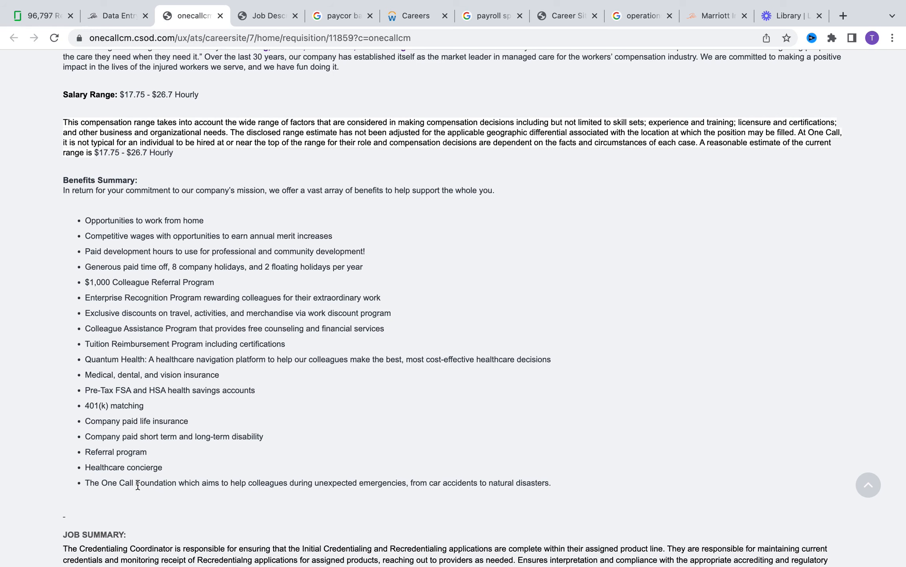
# Scroll through the Credentialing Coordinator duties, then switch to UniTek's CIS-1313 posting
pyautogui.scroll(-3)
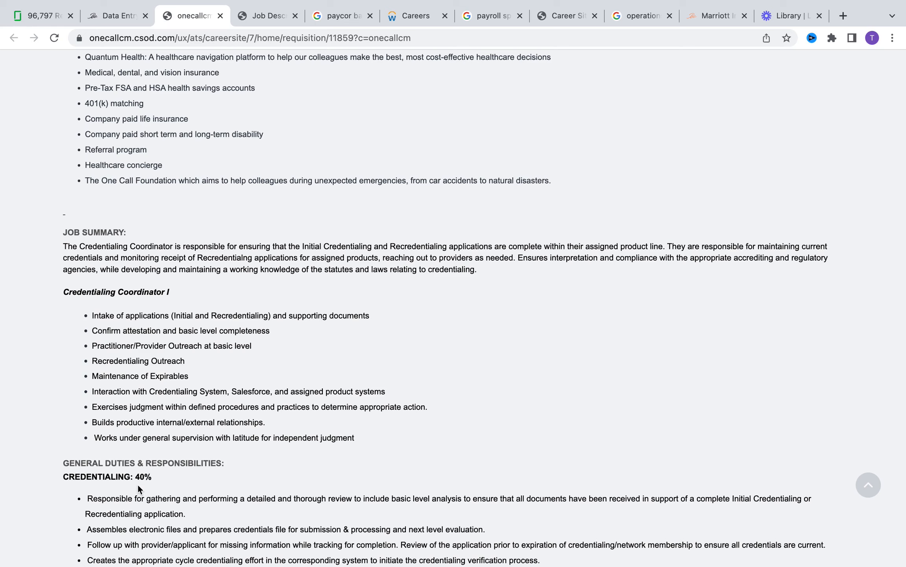
pyautogui.click(565, 48)
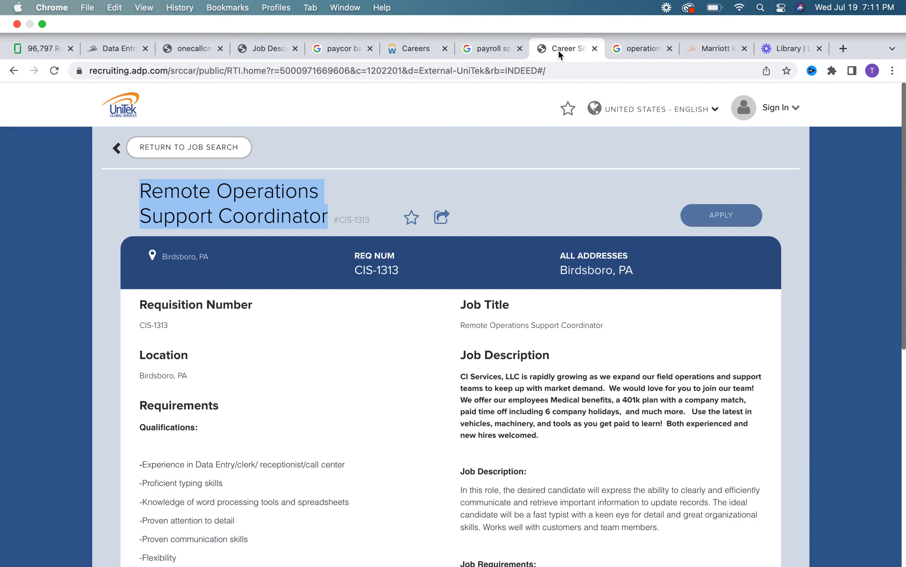
# Scroll through the Birdsboro, PA posting's qualifications and job description
pyautogui.scroll(-3)
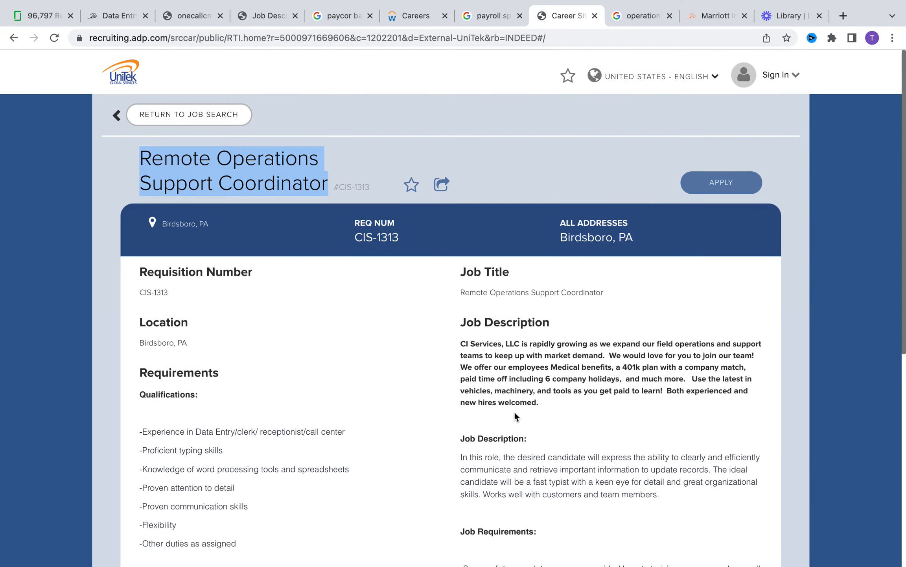
pyautogui.moveTo(306, 485)
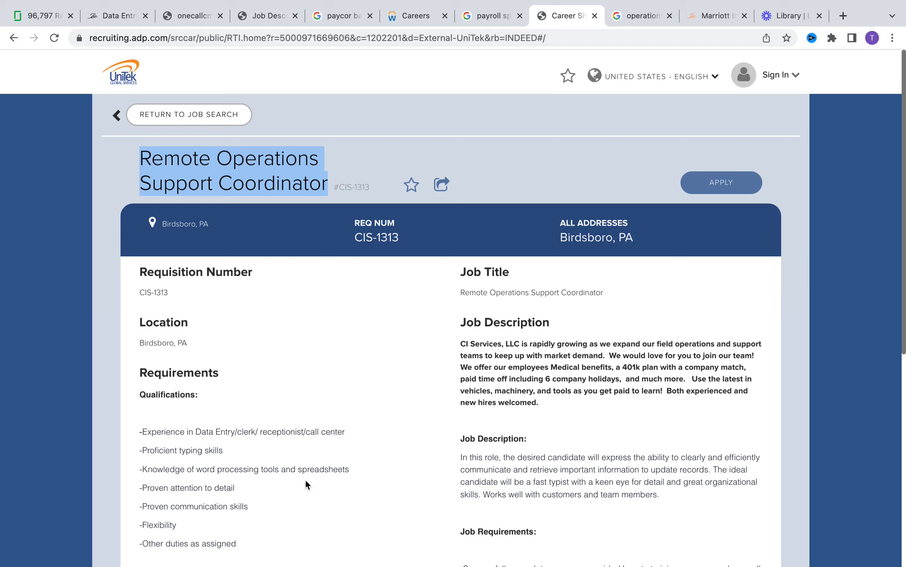
pyautogui.moveTo(360, 425)
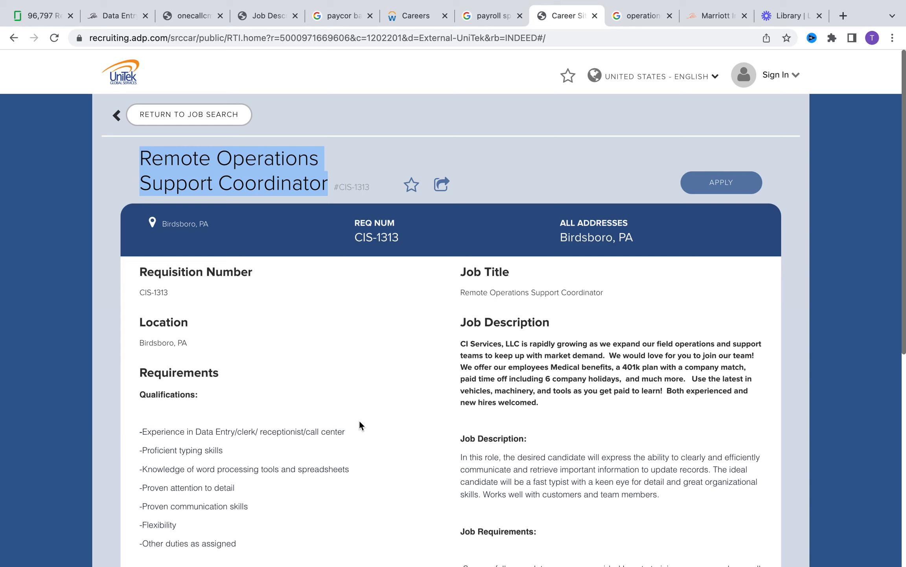
pyautogui.scroll(-3)
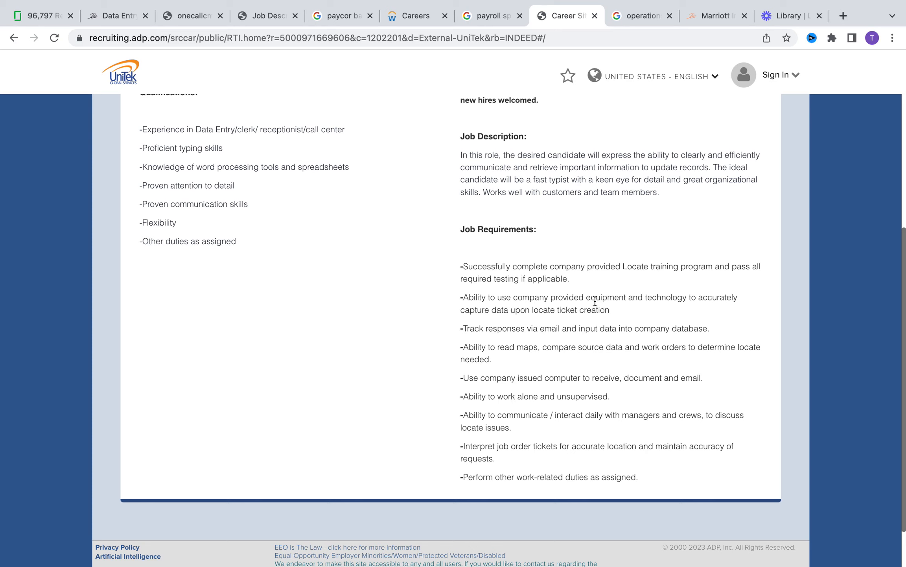
pyautogui.moveTo(542, 301)
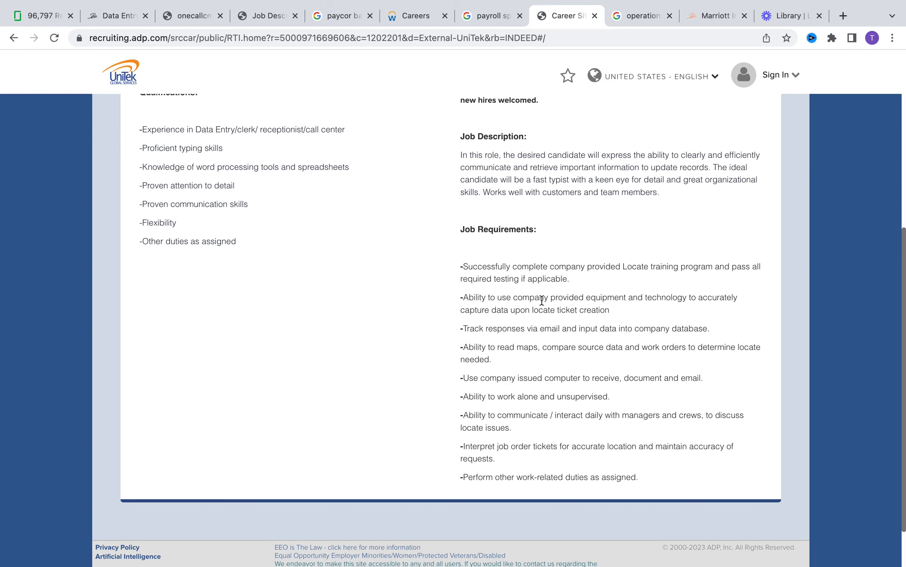
pyautogui.scroll(3)
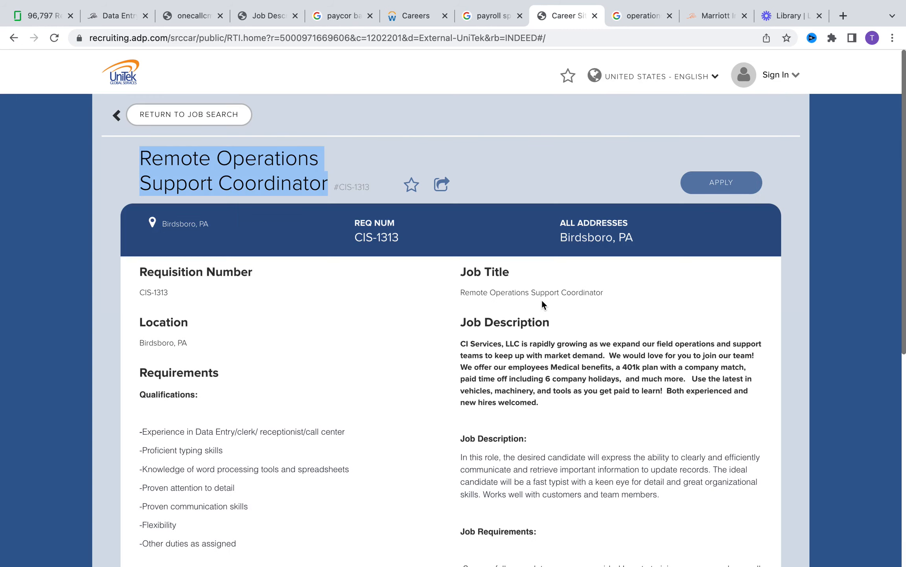